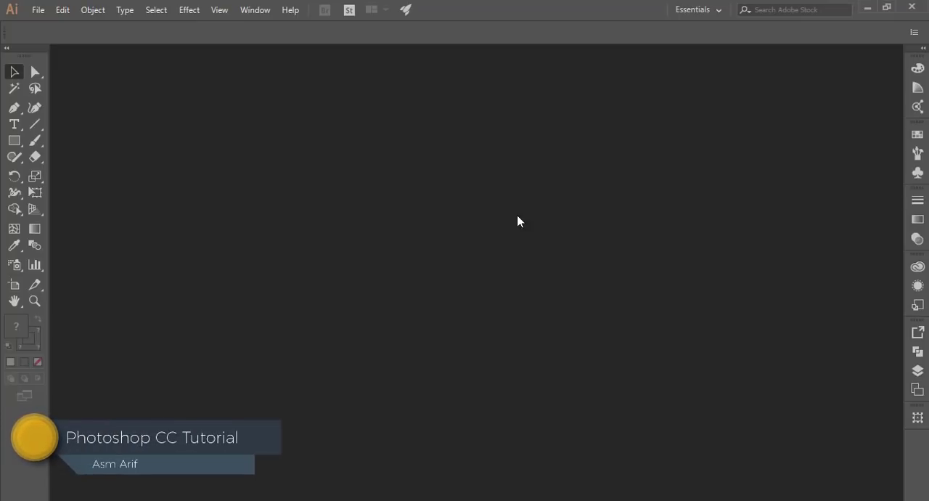
pyautogui.moveTo(431, 100)
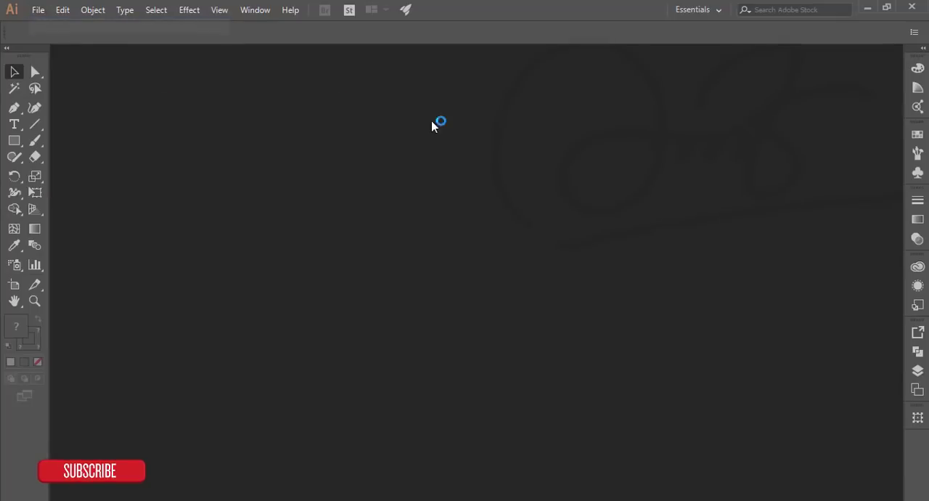
pyautogui.moveTo(467, 135)
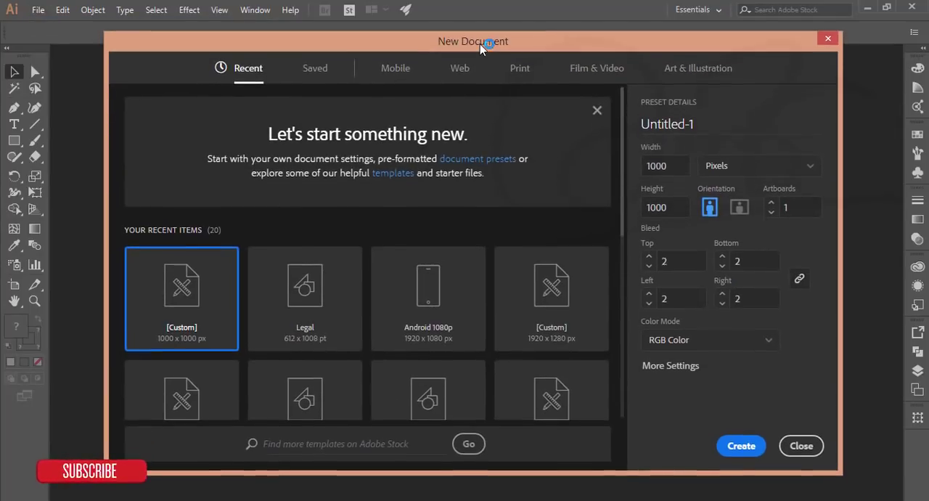
pyautogui.moveTo(34, 344)
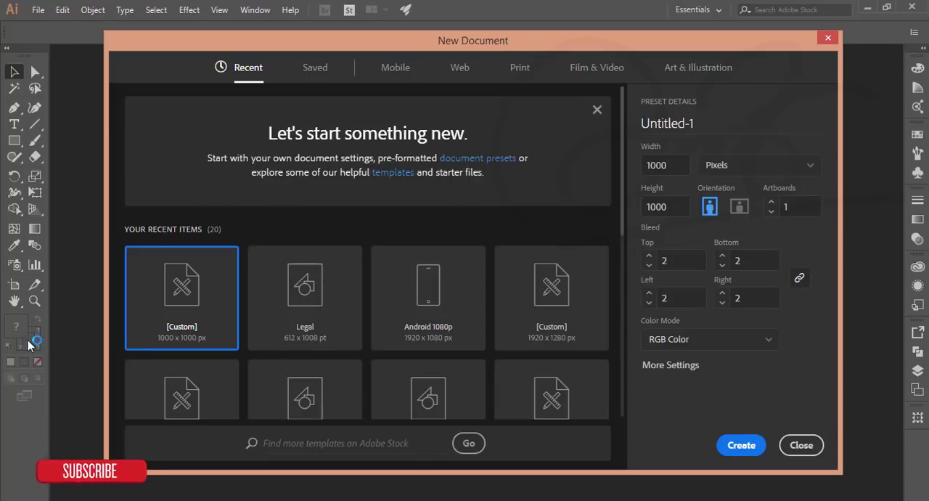
pyautogui.moveTo(581, 362)
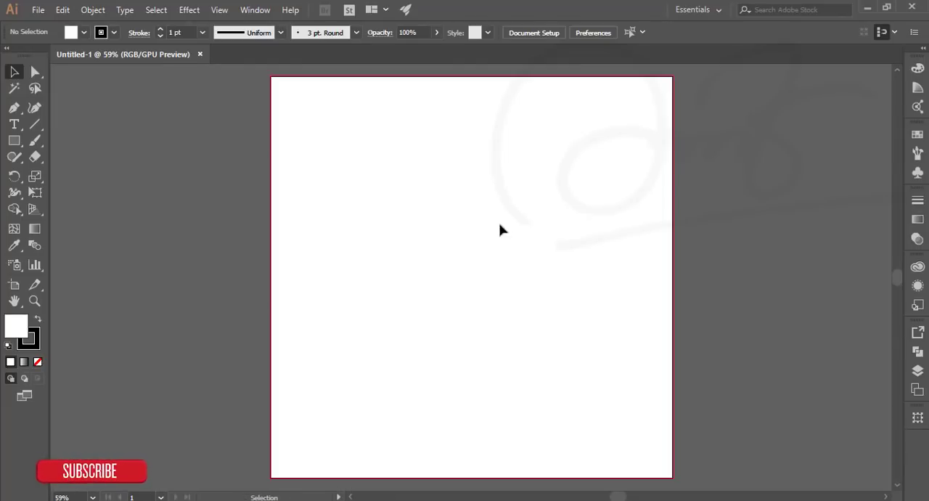
pyautogui.moveTo(22, 139)
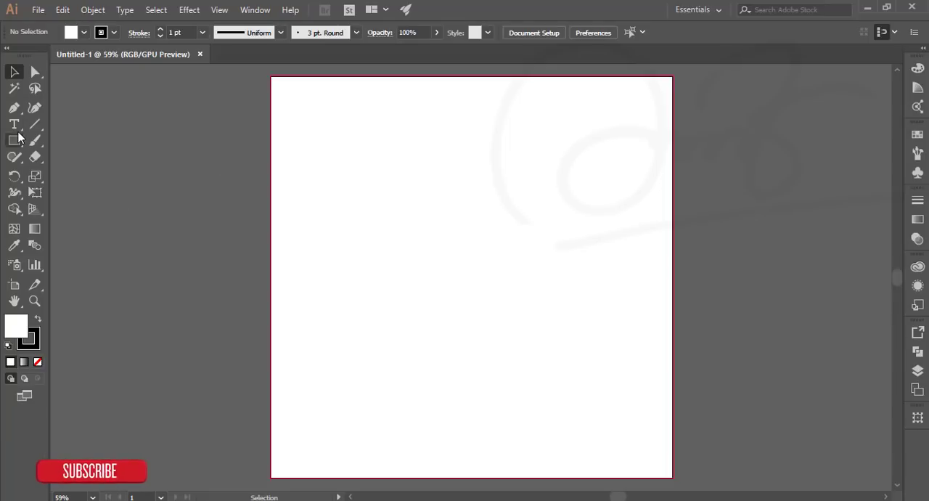
# Step: Type a letter in Futura Std Bold and enlarge it across the artboard
pyautogui.click(14, 124)
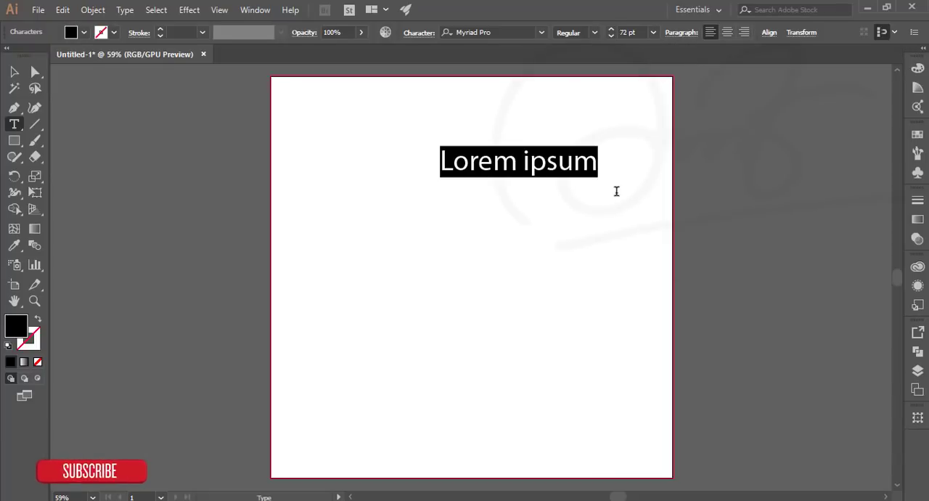
pyautogui.click(486, 32)
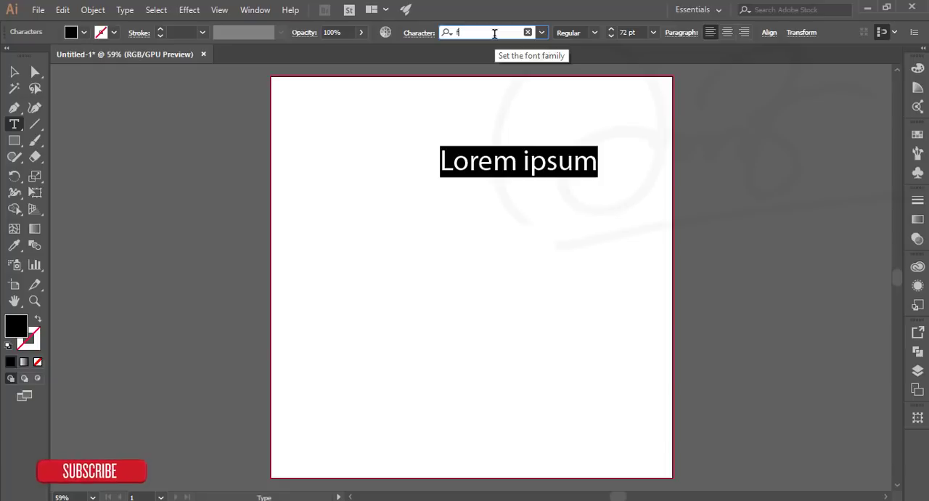
pyautogui.write('u')
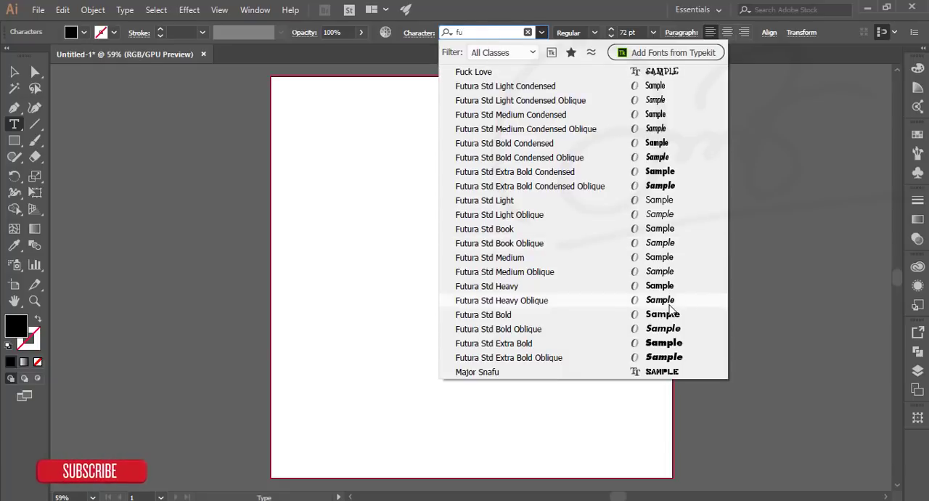
pyautogui.click(484, 314)
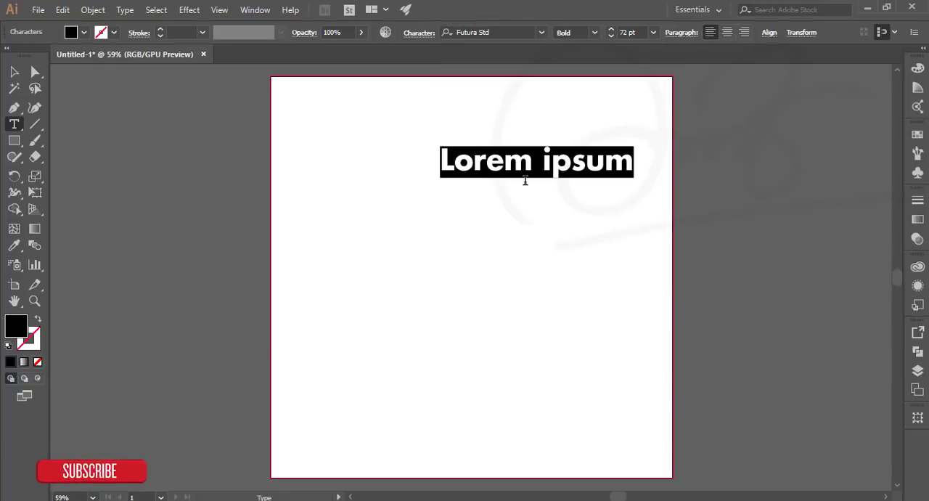
pyautogui.write('A')
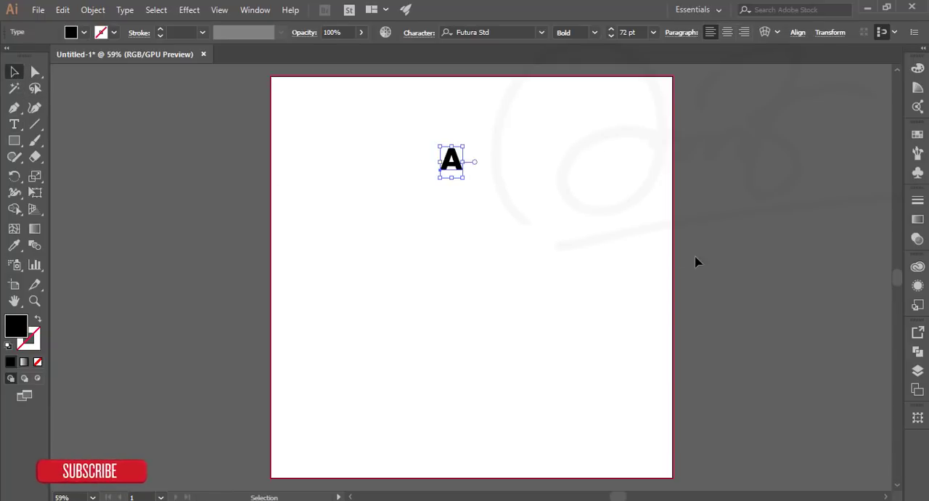
pyautogui.moveTo(464, 149); pyautogui.dragTo(559, 229)
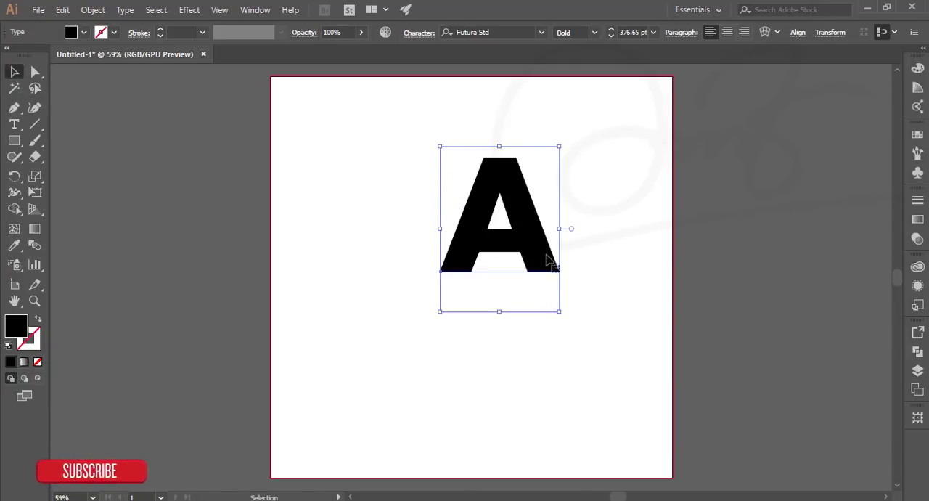
# Step: Switch the font style to Bold Oblique and retype the letter as D
pyautogui.click(594, 32)
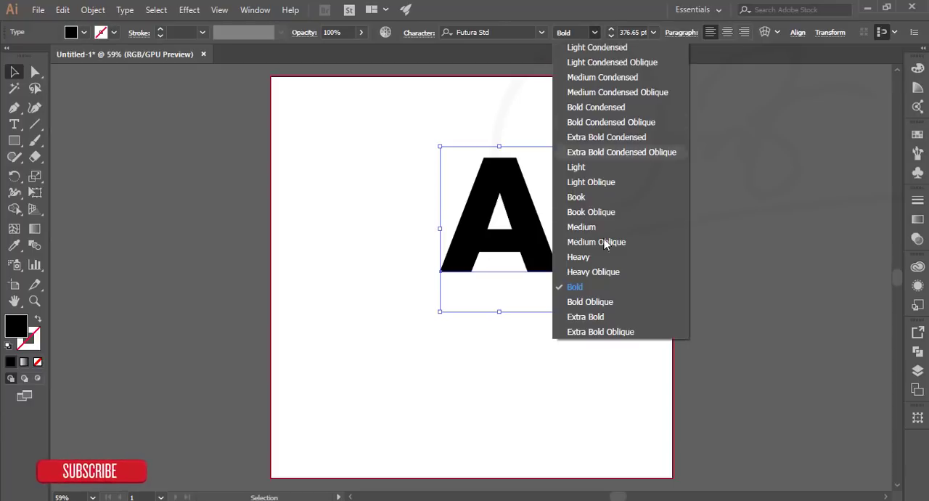
pyautogui.click(590, 302)
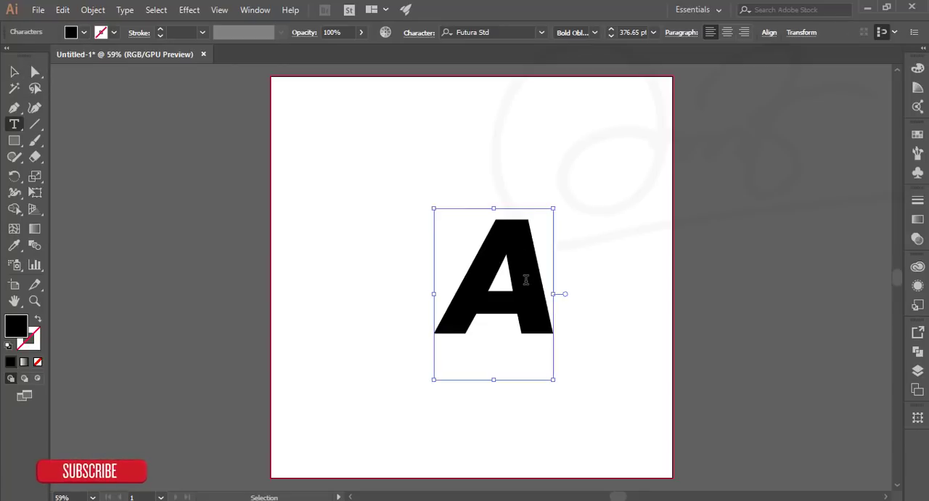
pyautogui.press('ctrl+a')
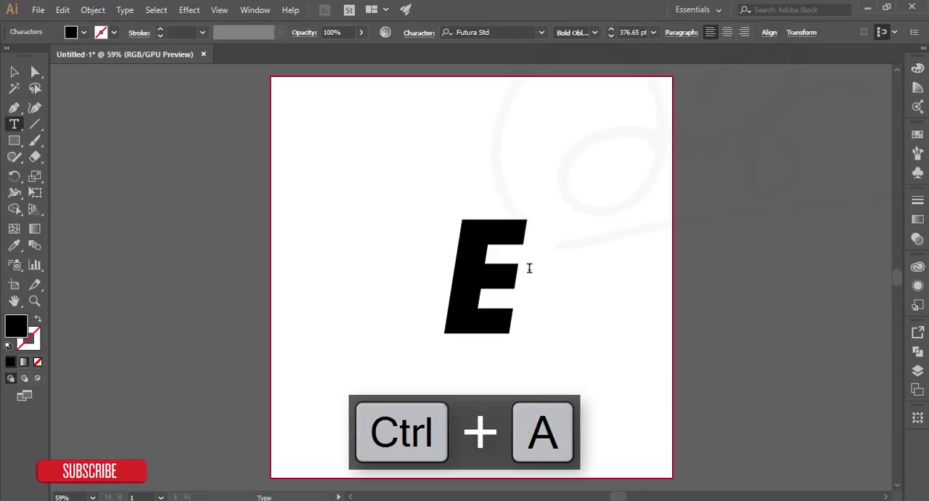
pyautogui.press('ctrl+a')
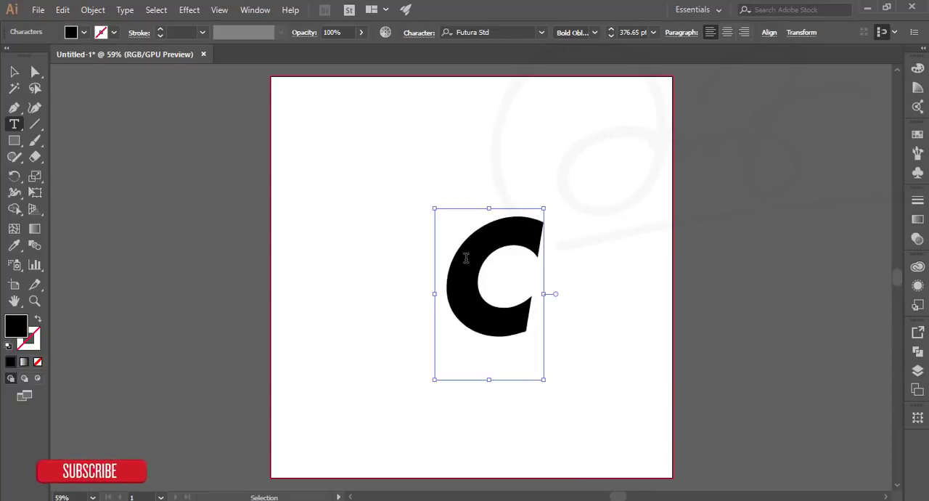
pyautogui.press('Ctrl+s')
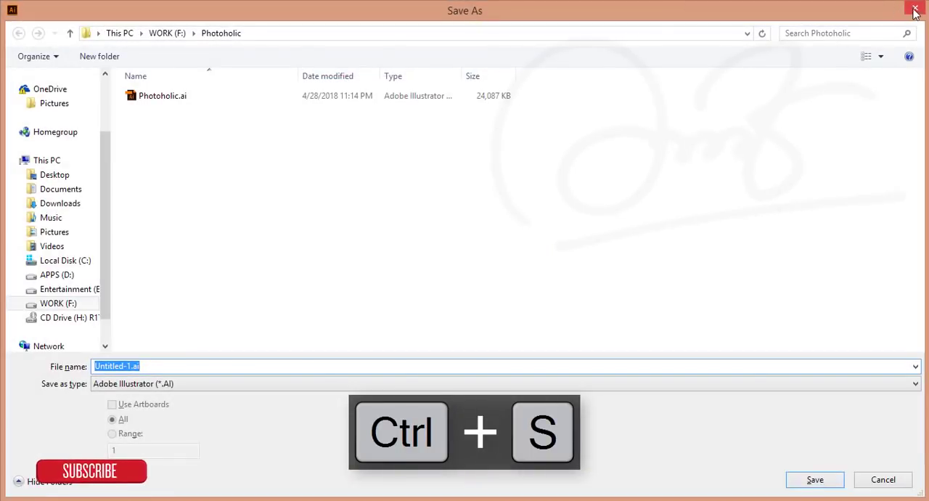
pyautogui.press('ctrl+a')
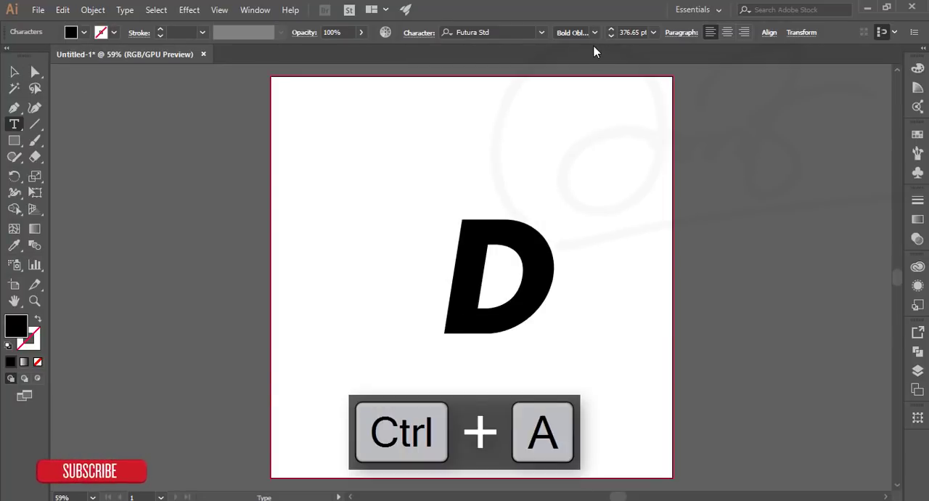
pyautogui.press('ctrl+a')
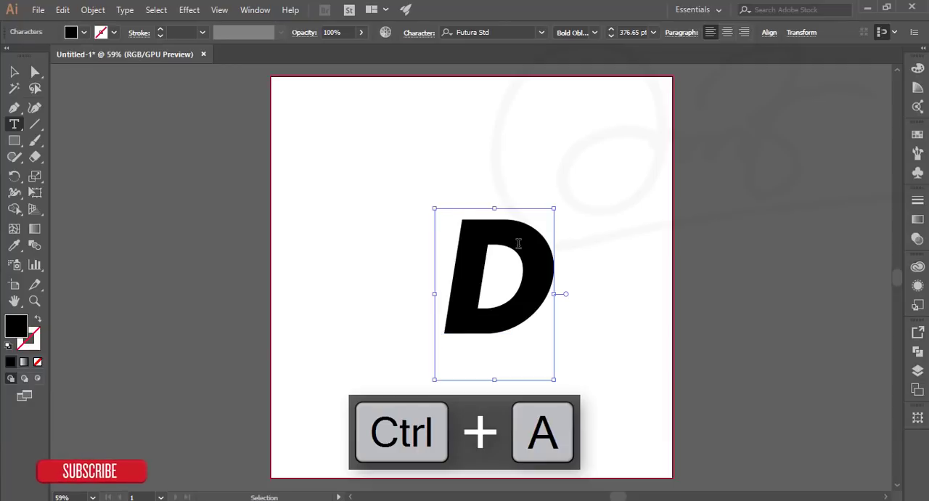
pyautogui.click(542, 32)
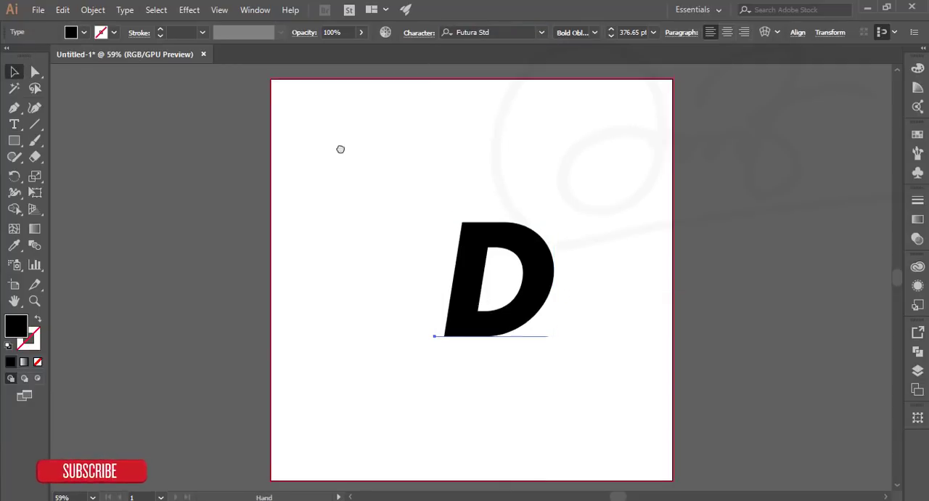
# Step: Browse the font list for a rounded heavy italic typeface and convert the D to outlines
pyautogui.click(543, 32)
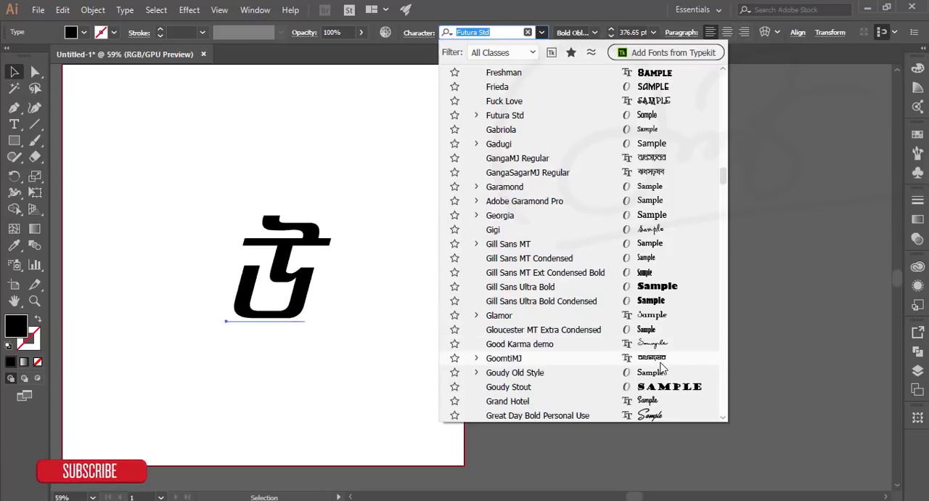
pyautogui.scroll(-3)
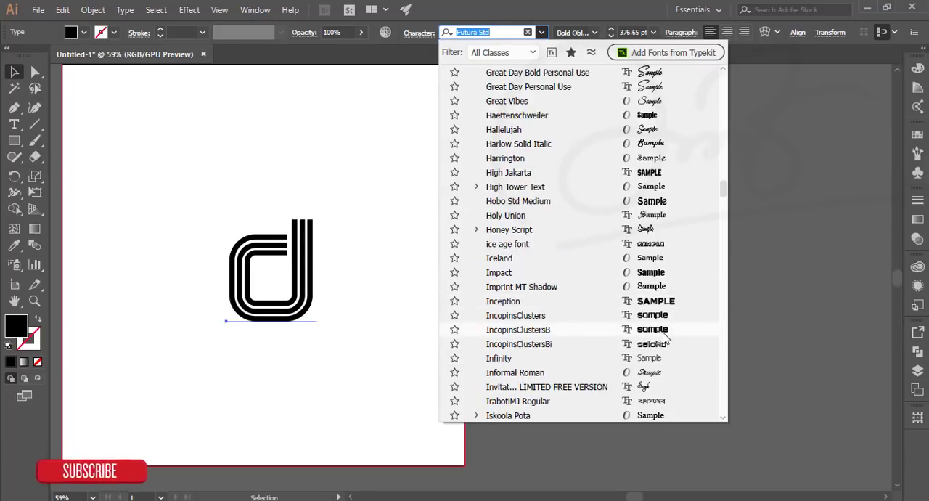
pyautogui.scroll(-3)
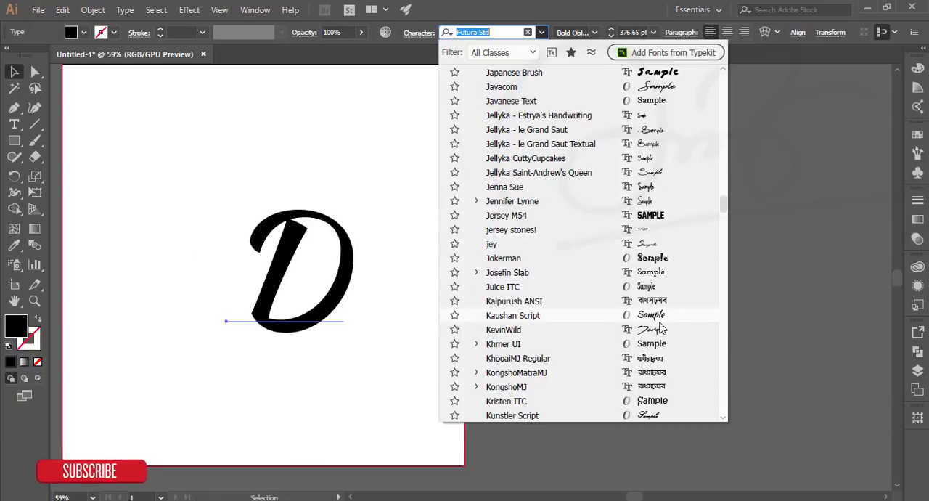
pyautogui.scroll(-3)
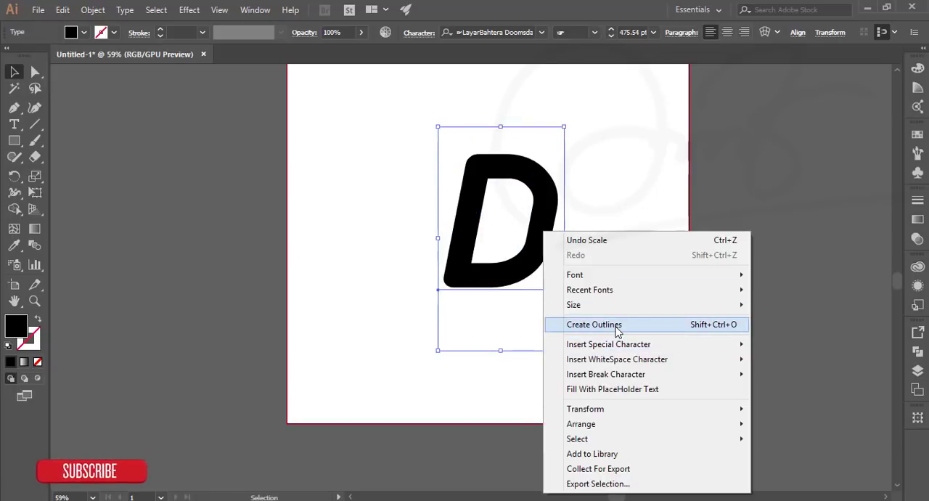
pyautogui.click(594, 324)
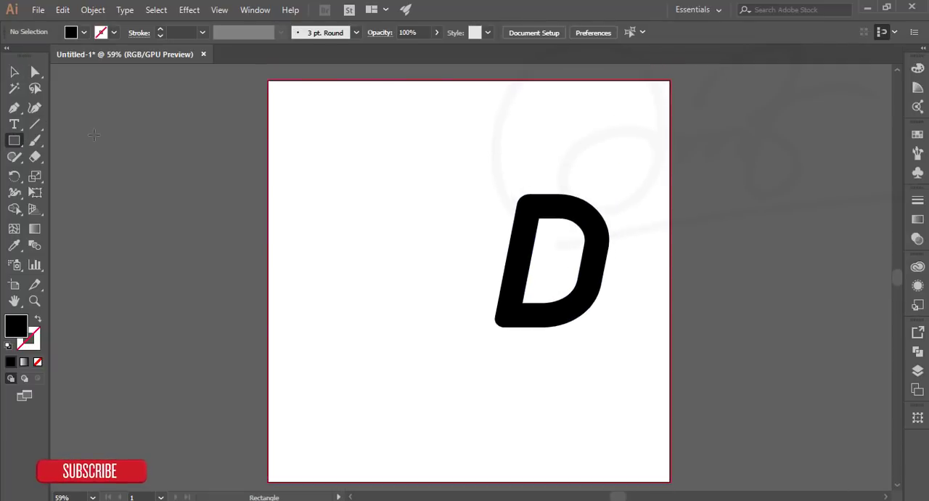
pyautogui.moveTo(302, 110)
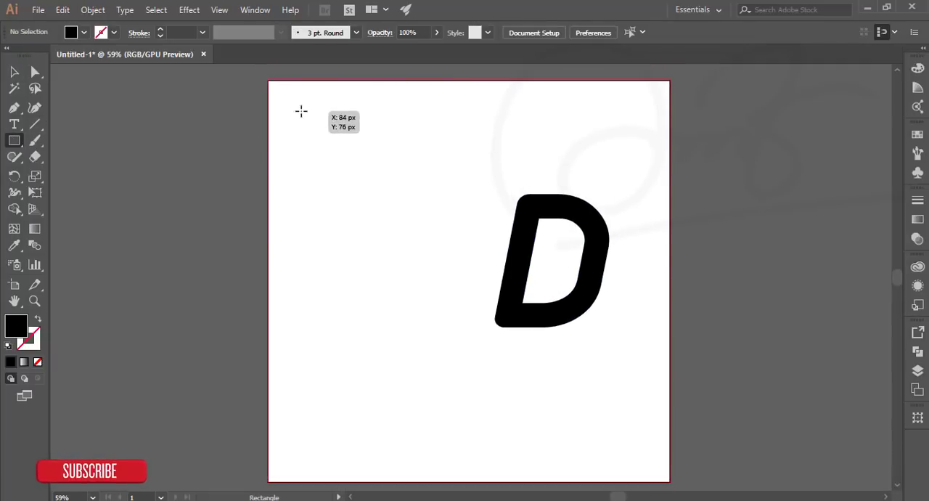
# Step: Draw a small top-left square with a linear gradient from purple to magenta
pyautogui.moveTo(301, 111); pyautogui.dragTo(343, 150)
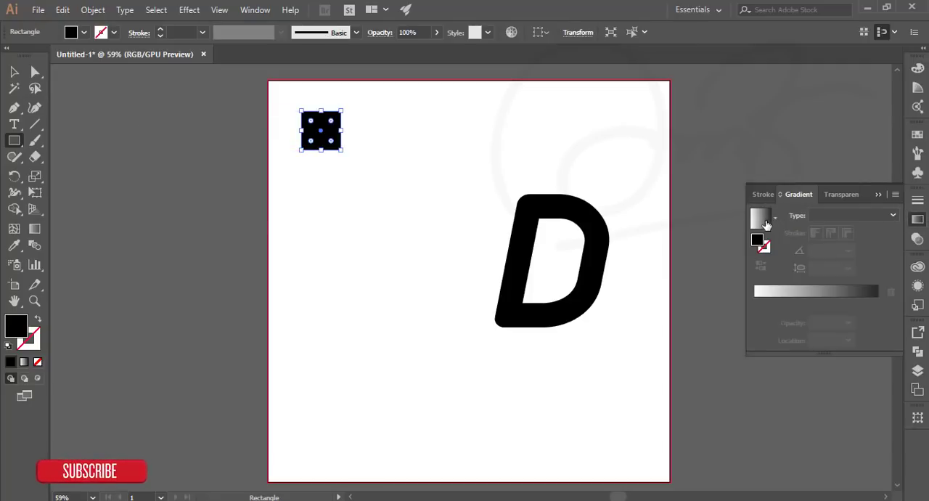
pyautogui.click(761, 217)
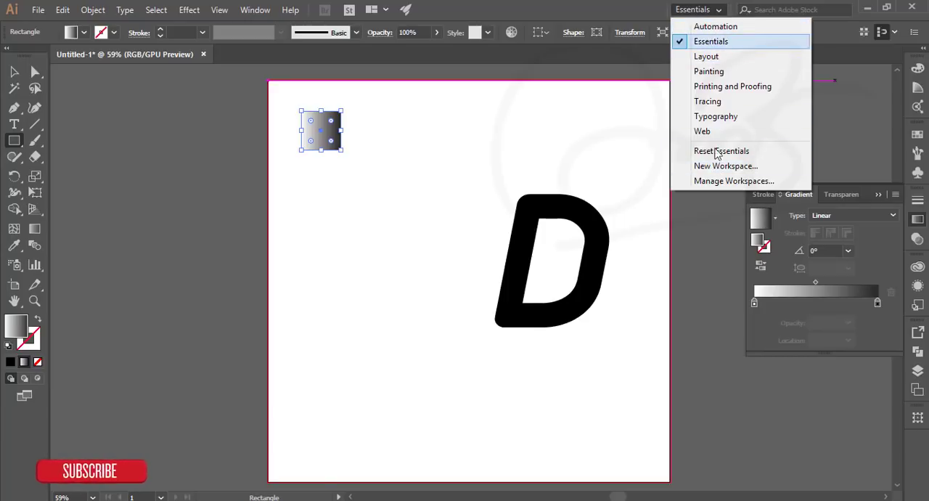
pyautogui.moveTo(712, 41)
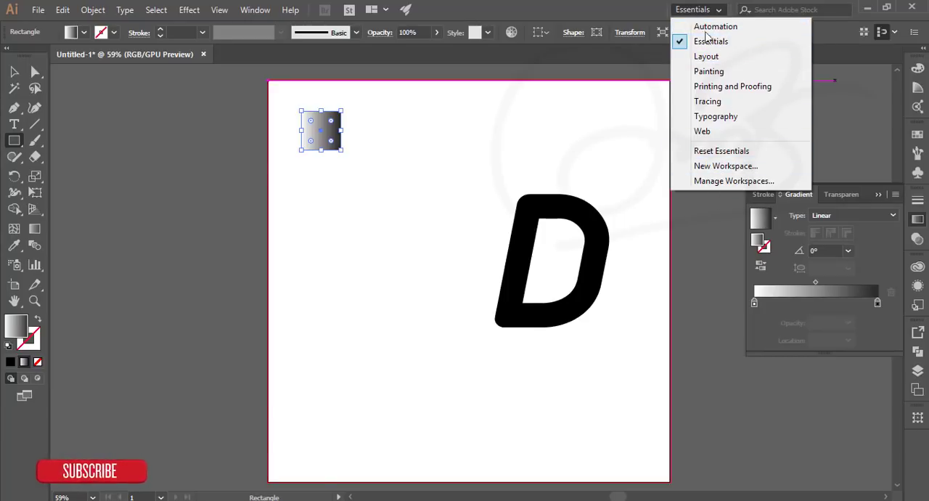
pyautogui.moveTo(711, 56)
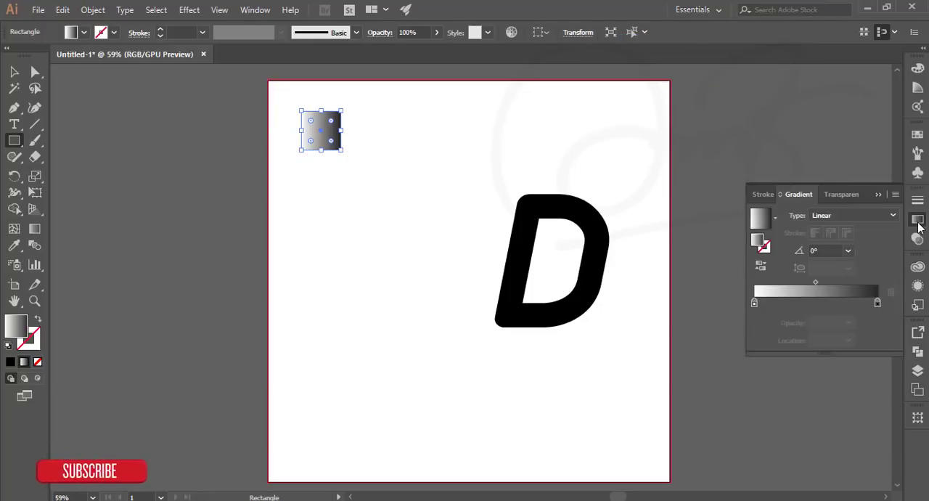
pyautogui.moveTo(618, 196)
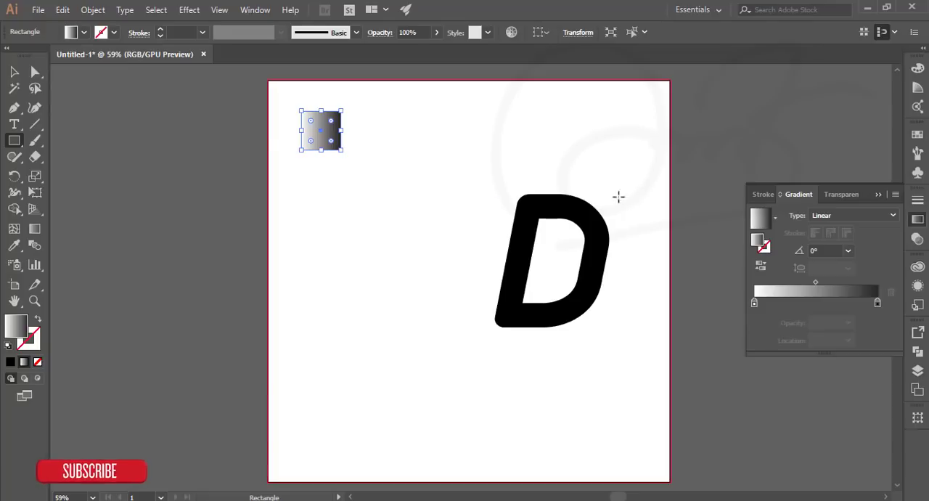
pyautogui.moveTo(390, 136)
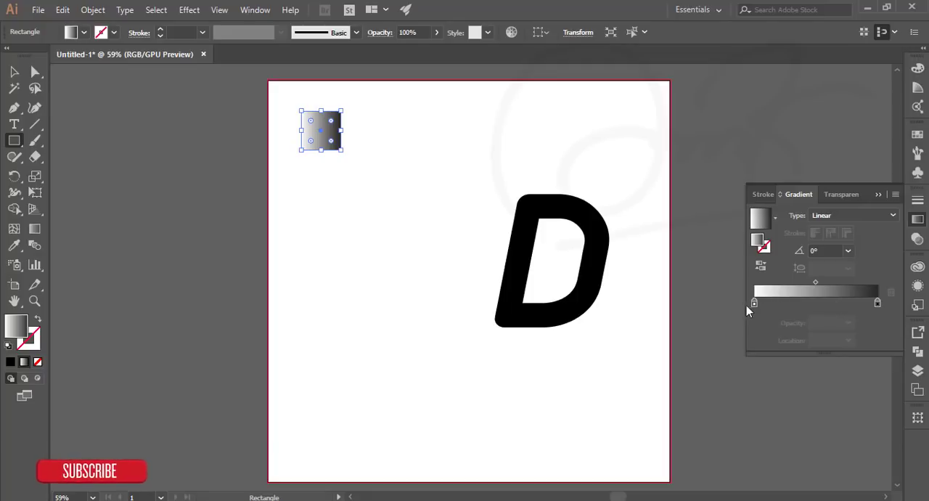
pyautogui.moveTo(754, 304)
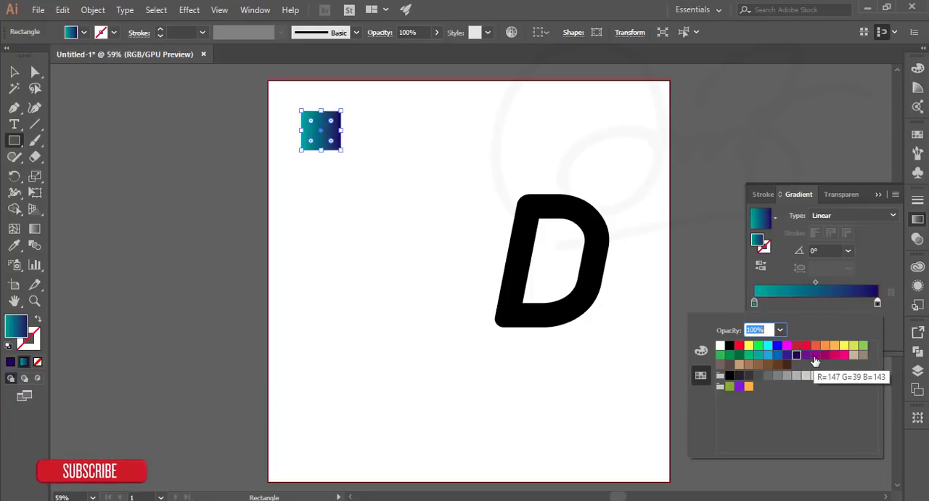
pyautogui.click(807, 345)
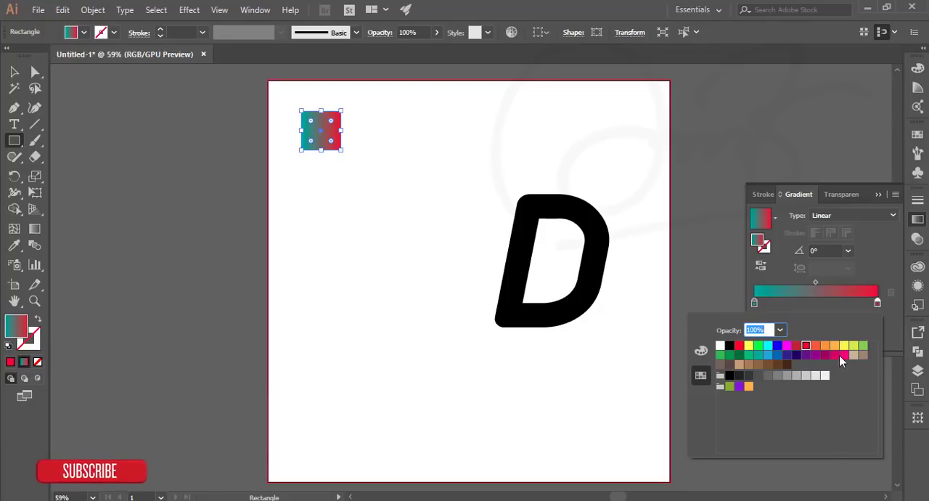
pyautogui.click(840, 355)
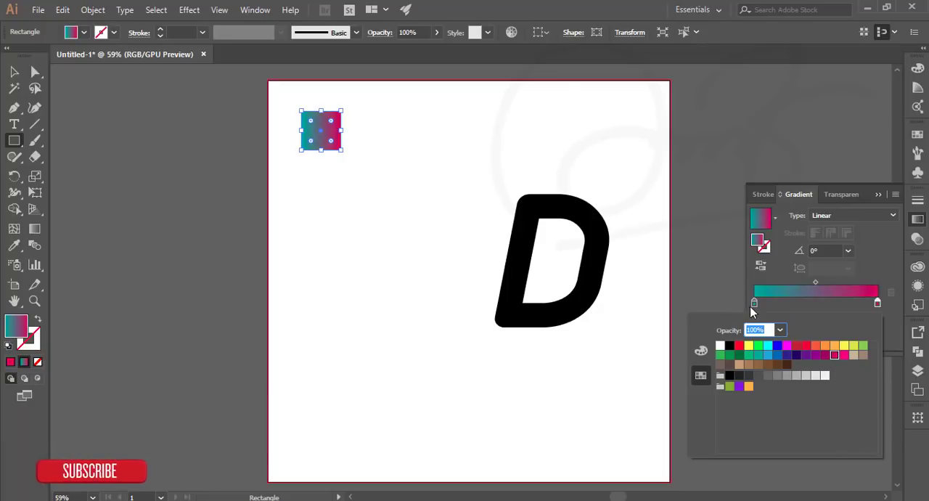
pyautogui.moveTo(859, 353)
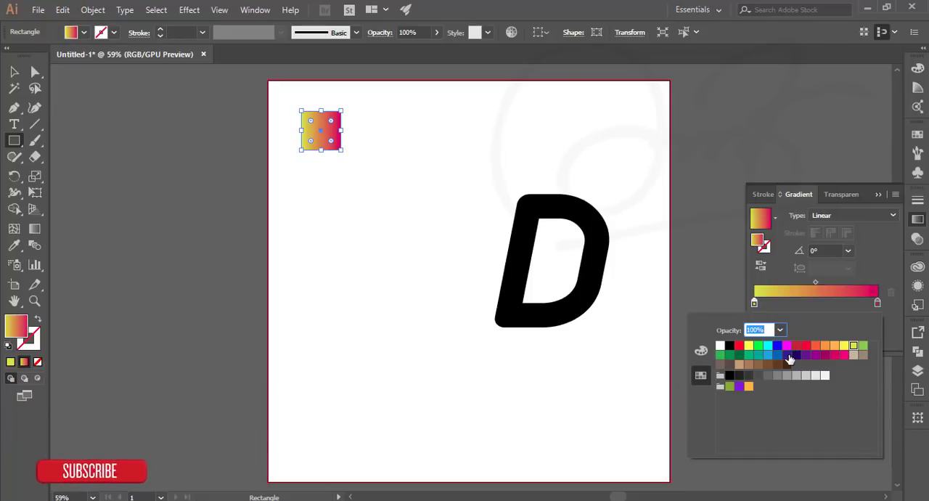
pyautogui.click(790, 355)
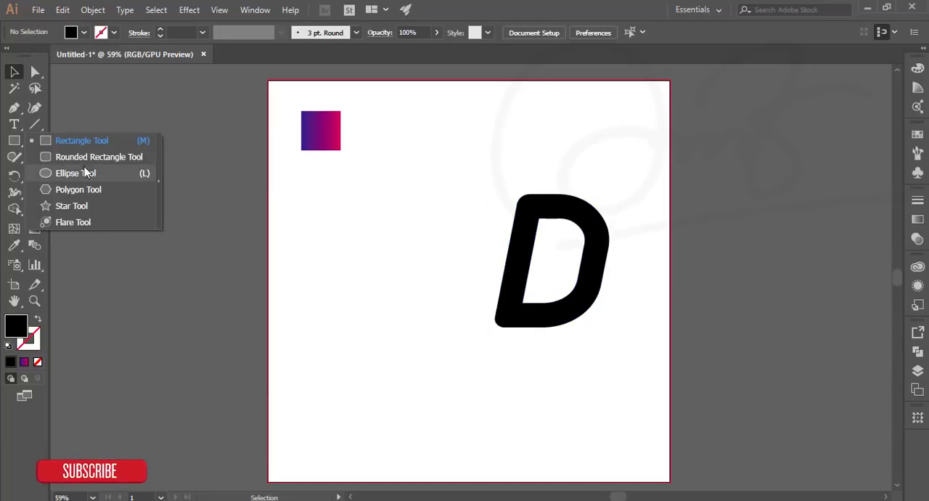
# Step: Draw a rounded bar at the top of the D and copy it down the left side
pyautogui.click(99, 157)
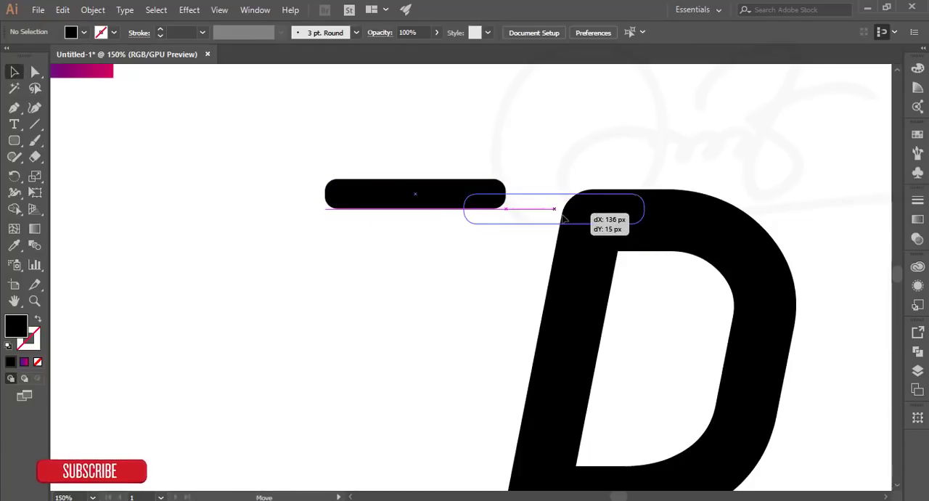
pyautogui.moveTo(556, 209); pyautogui.dragTo(578, 211)
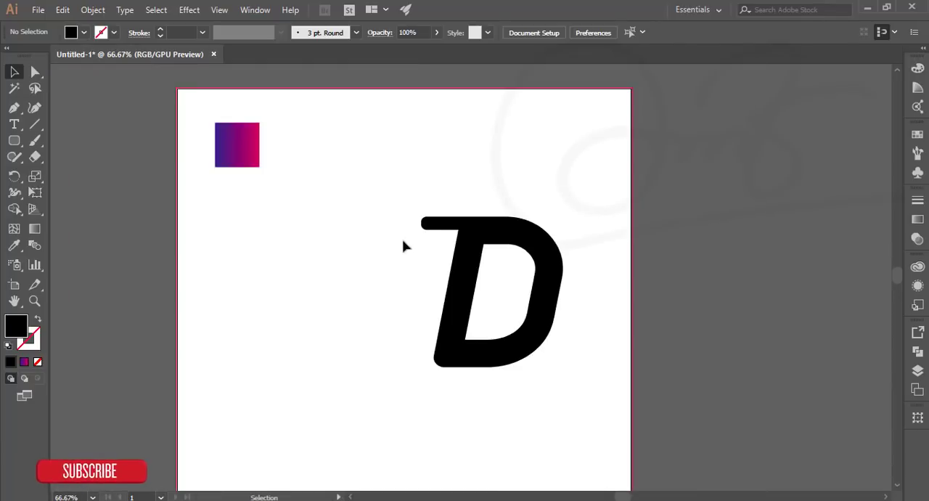
pyautogui.moveTo(479, 221); pyautogui.dragTo(463, 253)
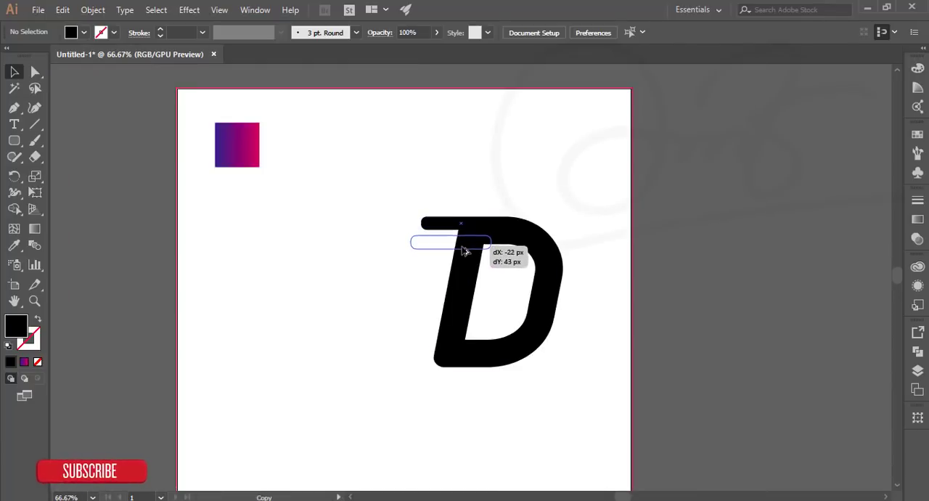
pyautogui.moveTo(450, 243); pyautogui.dragTo(486, 236)
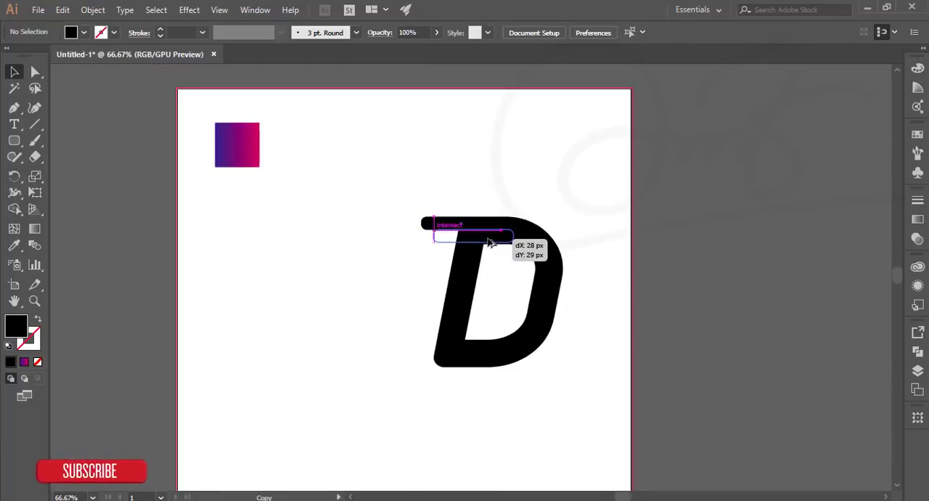
pyautogui.moveTo(472, 232); pyautogui.dragTo(440, 272)
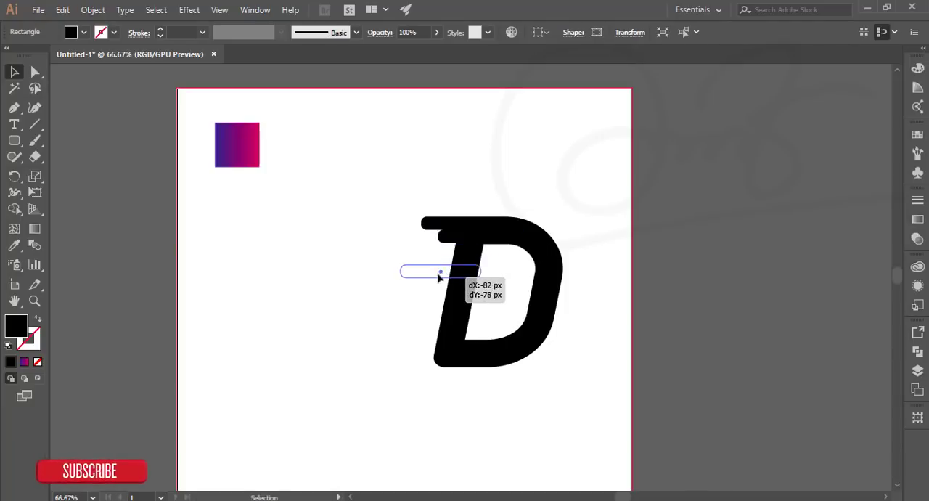
pyautogui.moveTo(439, 272); pyautogui.dragTo(438, 258)
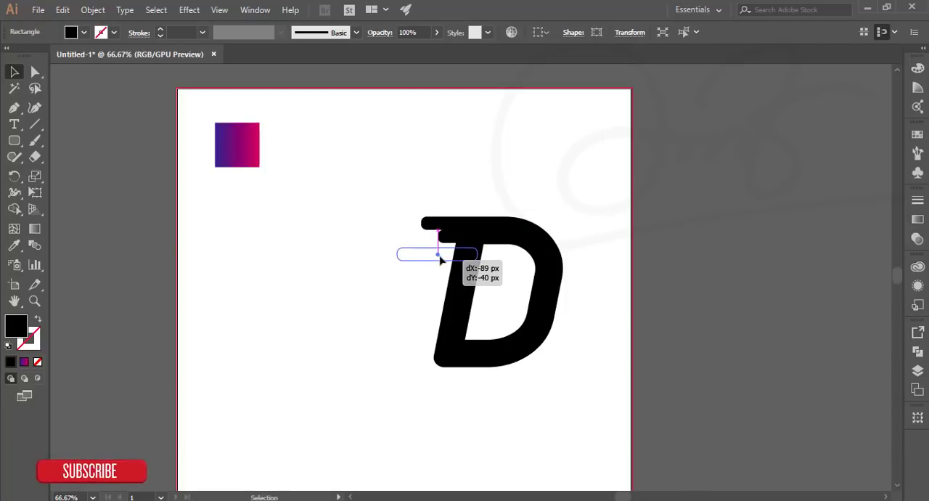
pyautogui.moveTo(436, 256); pyautogui.dragTo(450, 292)
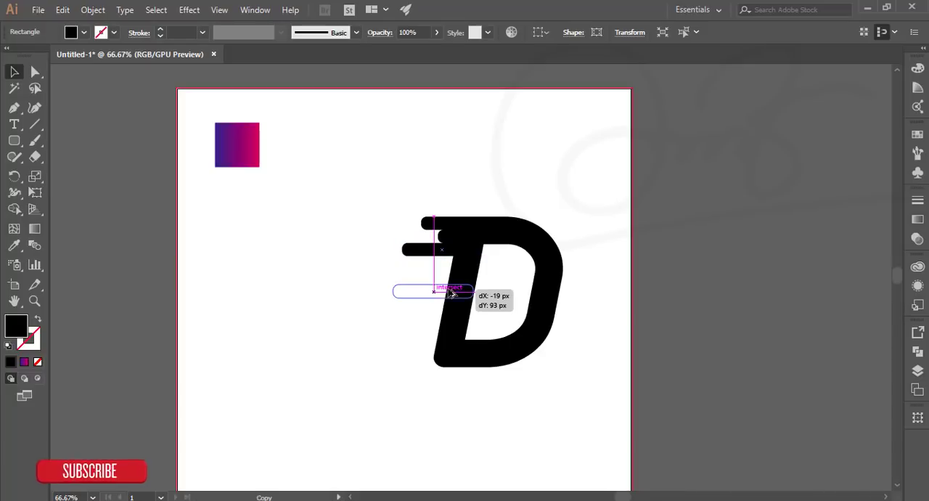
pyautogui.moveTo(432, 290); pyautogui.dragTo(476, 262)
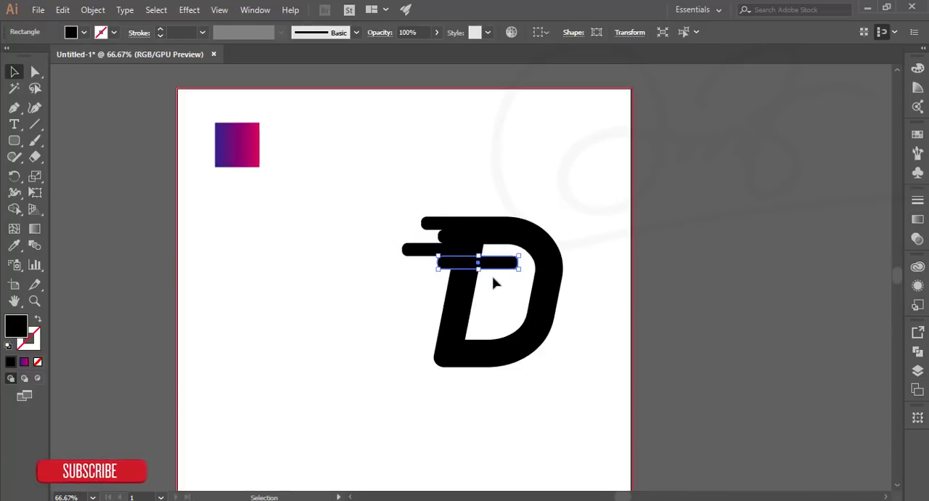
pyautogui.moveTo(456, 269)
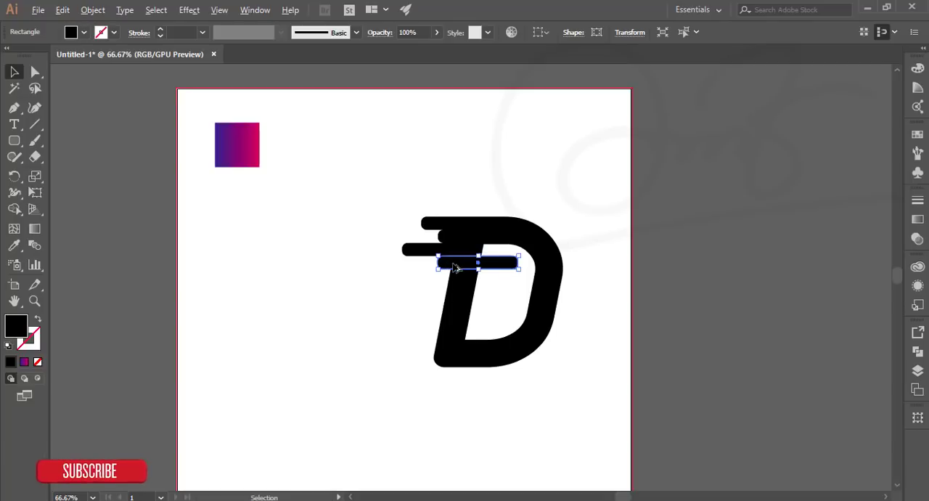
# Step: Add more bar copies down to the bottom of the D and select the whole stack
pyautogui.moveTo(476, 264); pyautogui.dragTo(436, 278)
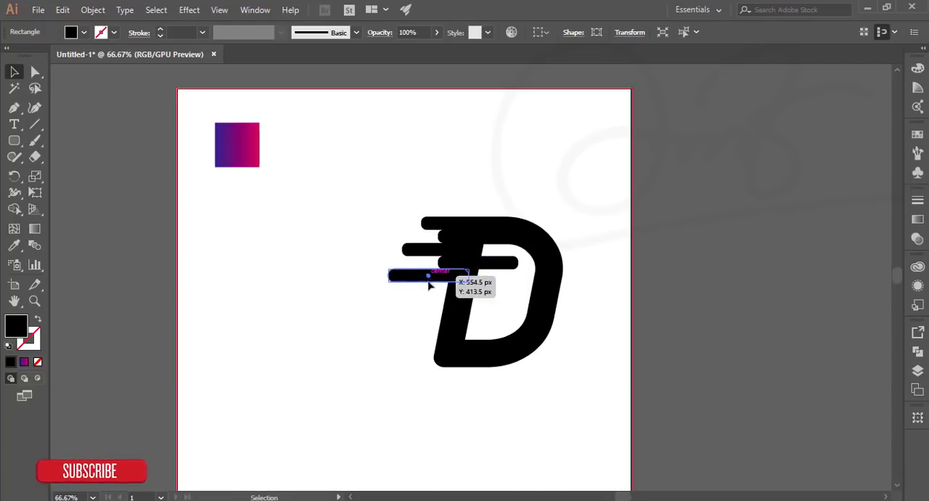
pyautogui.moveTo(428, 276); pyautogui.dragTo(468, 287)
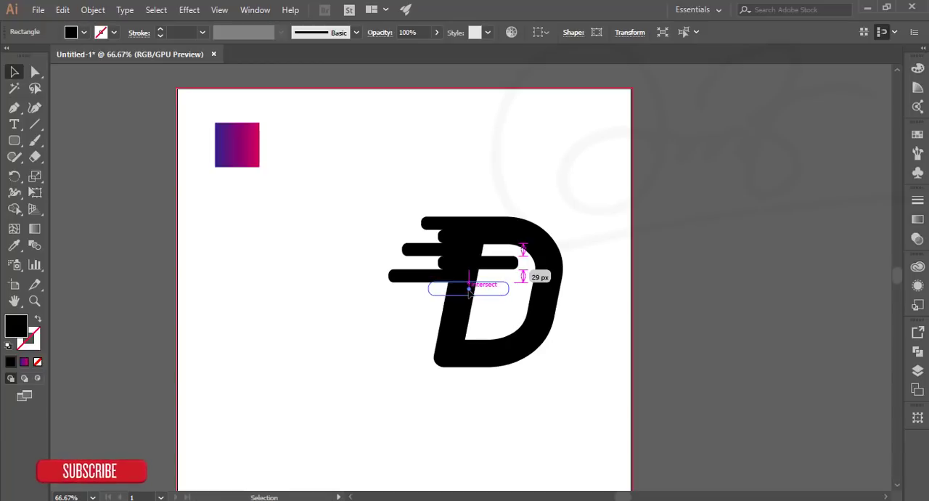
pyautogui.moveTo(468, 287); pyautogui.dragTo(440, 304)
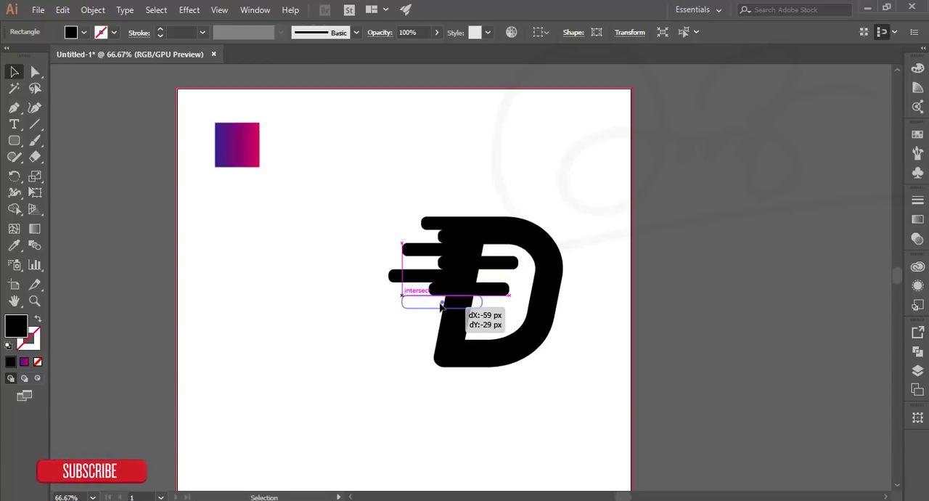
pyautogui.moveTo(439, 302); pyautogui.dragTo(432, 322)
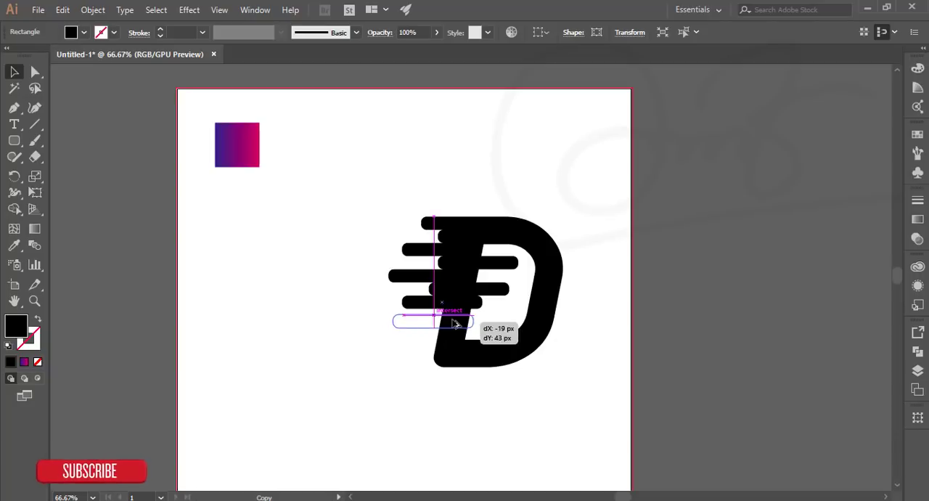
pyautogui.moveTo(432, 322); pyautogui.dragTo(472, 316)
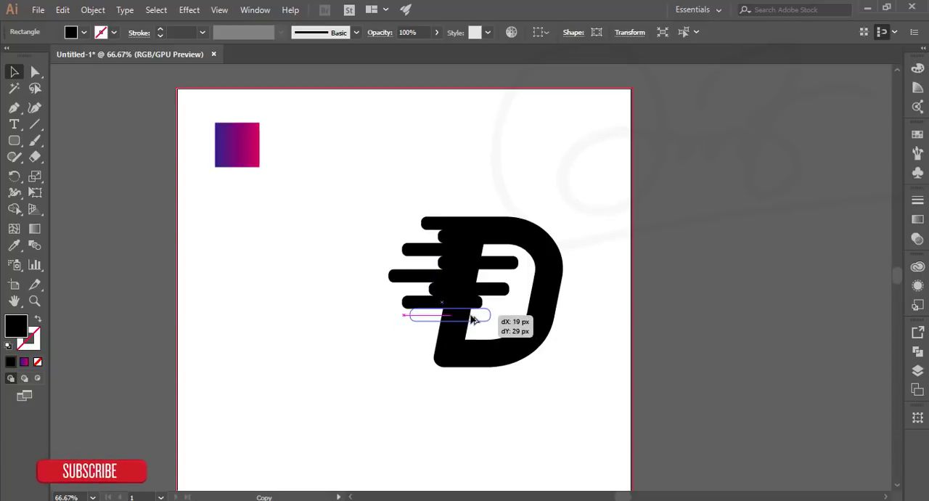
pyautogui.moveTo(472, 316); pyautogui.dragTo(419, 331)
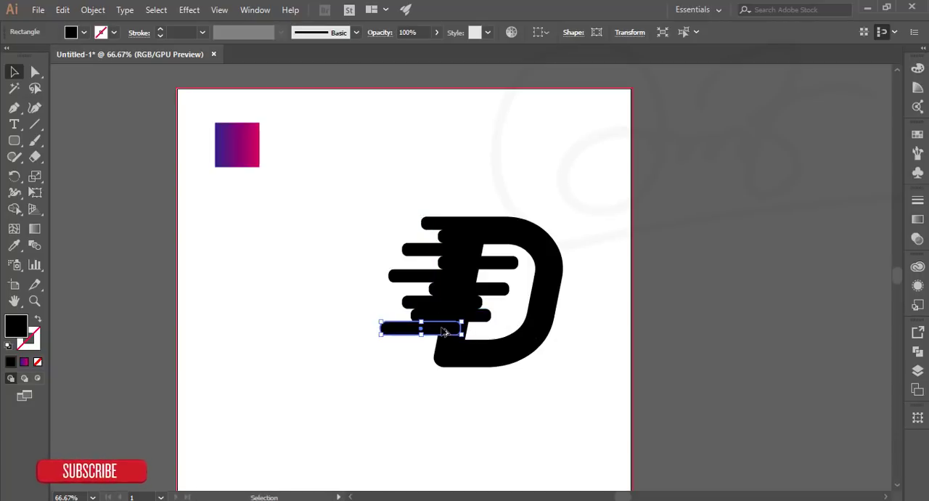
pyautogui.moveTo(436, 331); pyautogui.dragTo(448, 341)
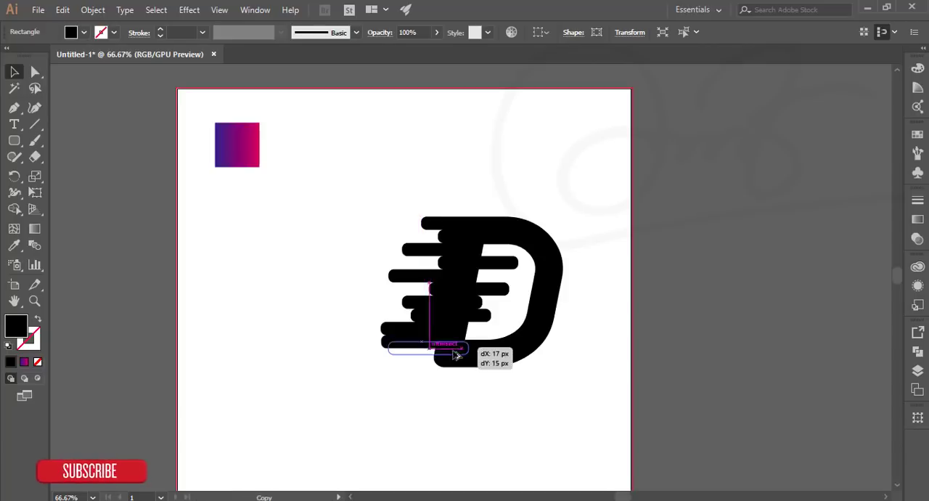
pyautogui.moveTo(443, 348); pyautogui.dragTo(475, 361)
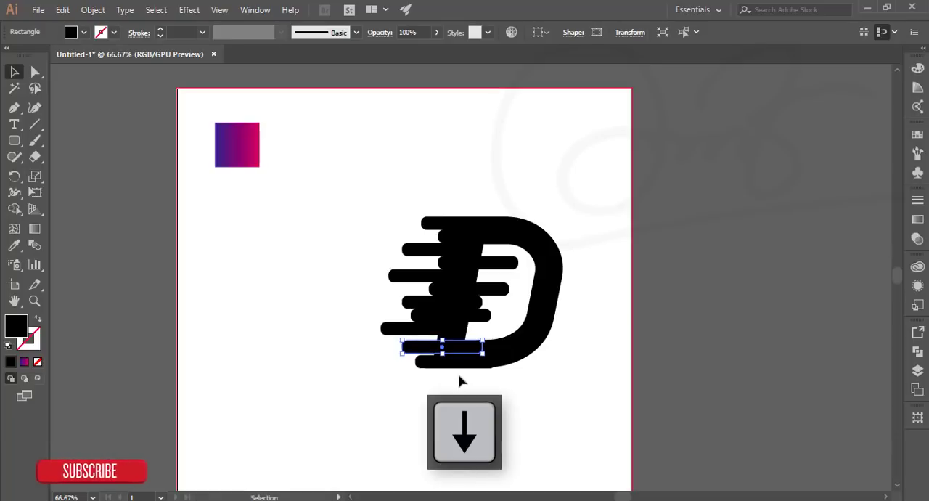
pyautogui.moveTo(440, 347); pyautogui.dragTo(417, 329)
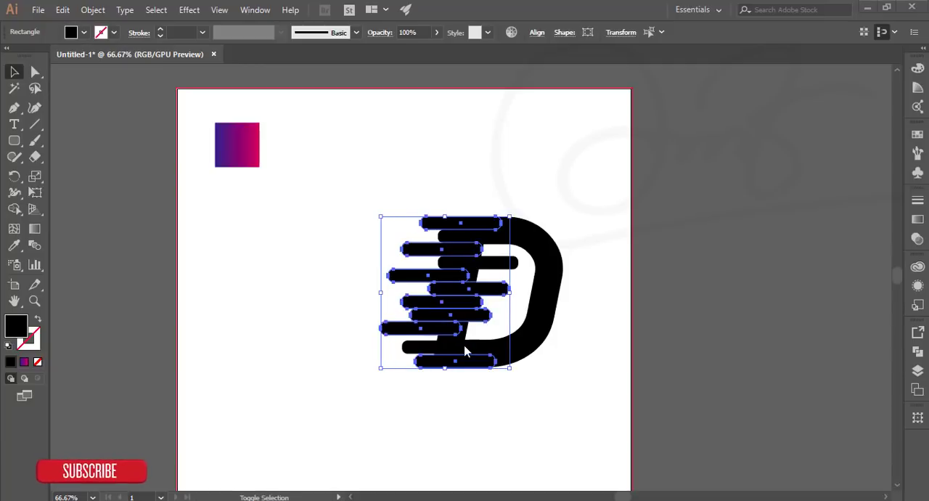
pyautogui.moveTo(443, 356)
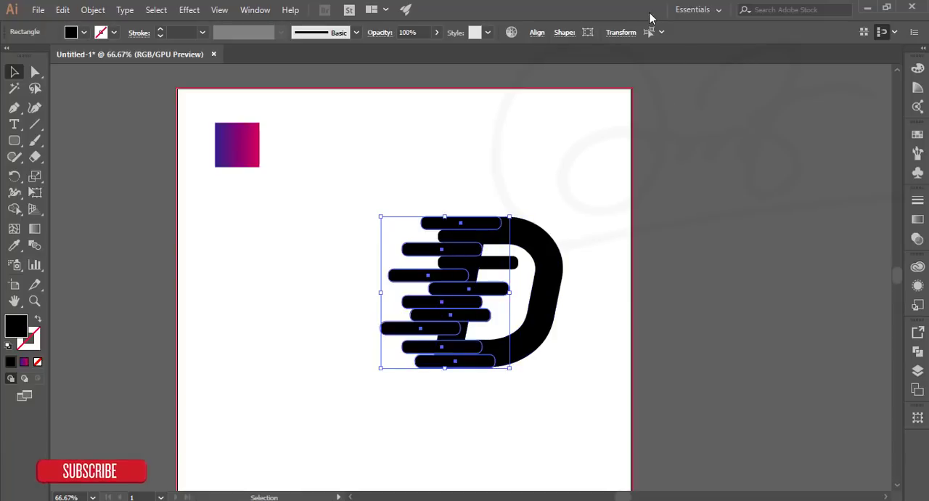
pyautogui.moveTo(926, 345)
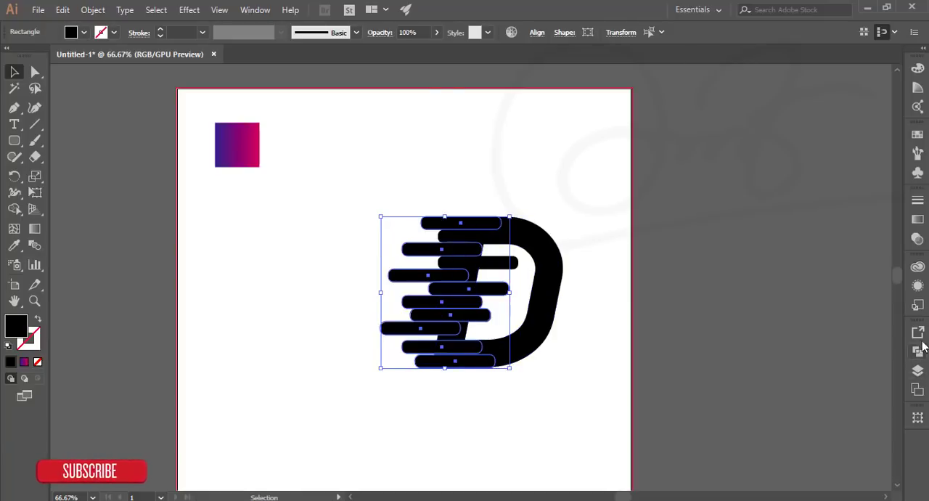
# Step: Select the speed bars with the D and open the alignment options
pyautogui.click(254, 10)
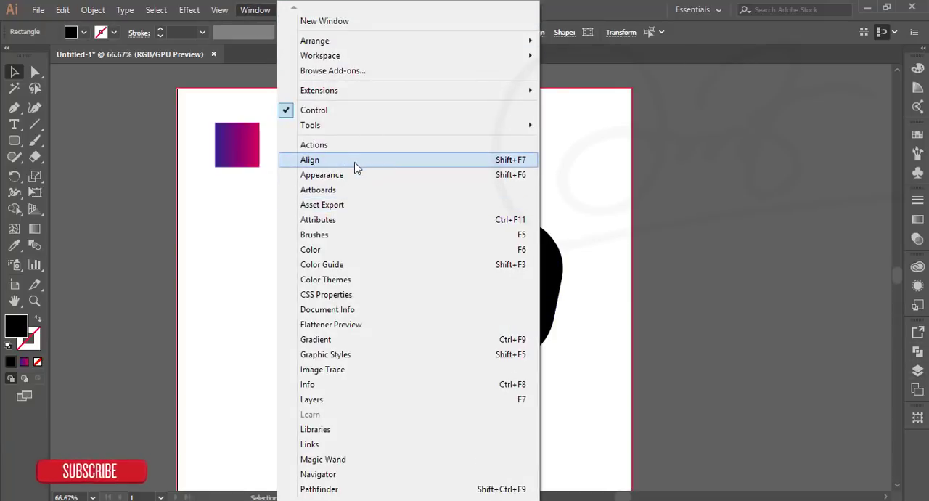
pyautogui.click(310, 159)
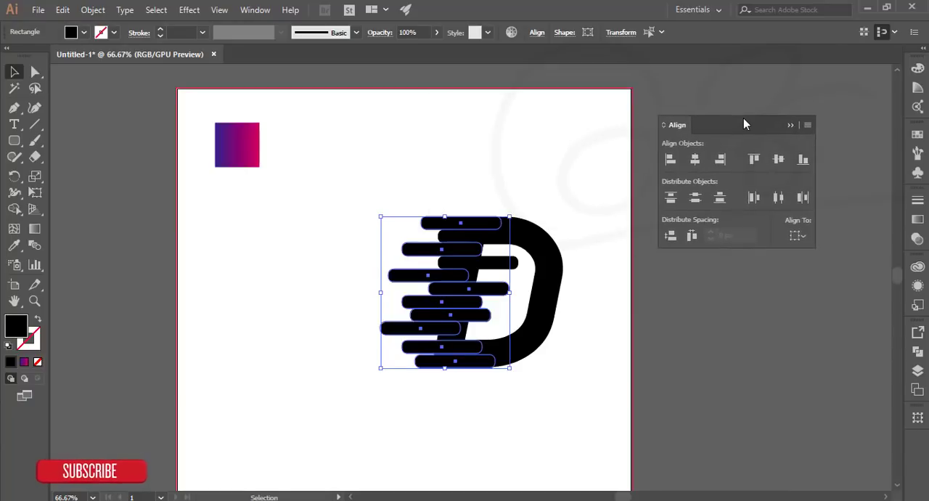
pyautogui.click(695, 197)
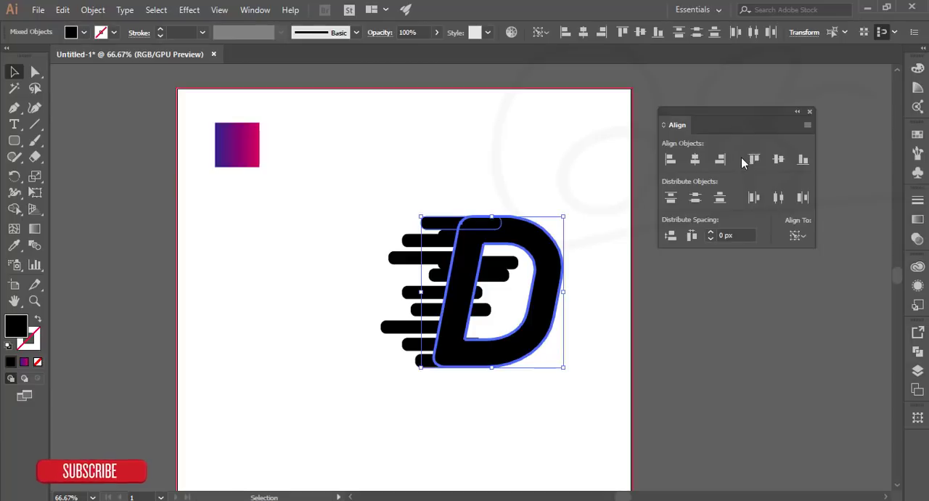
pyautogui.click(568, 166)
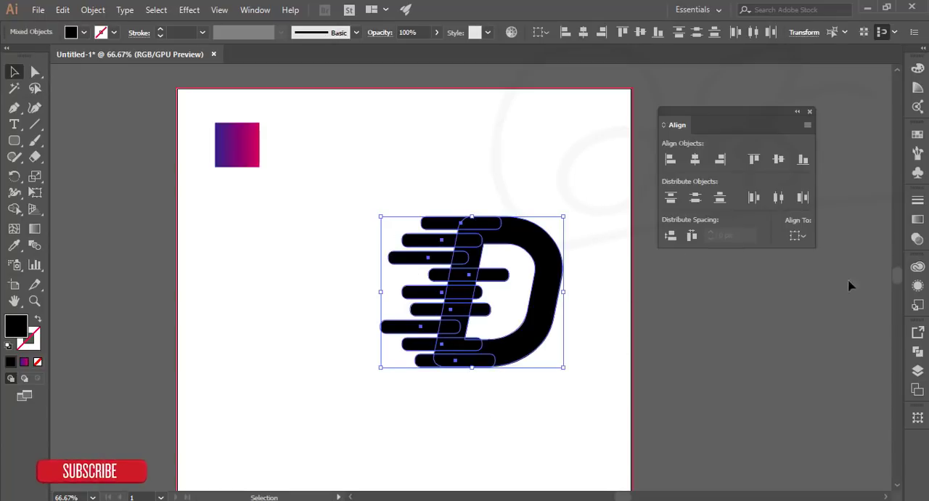
# Step: Divide the D and speed bars with Pathfinder and ungroup the resulting pieces
pyautogui.click(255, 9)
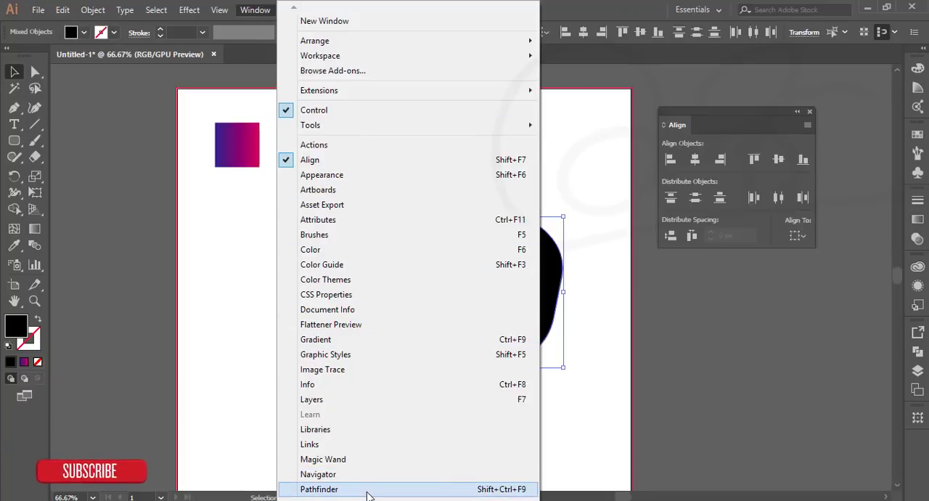
pyautogui.click(319, 488)
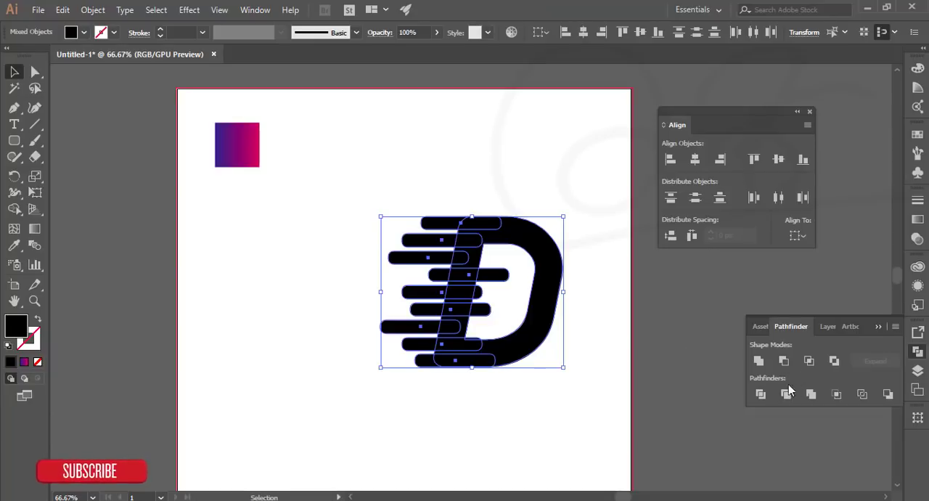
pyautogui.moveTo(759, 394)
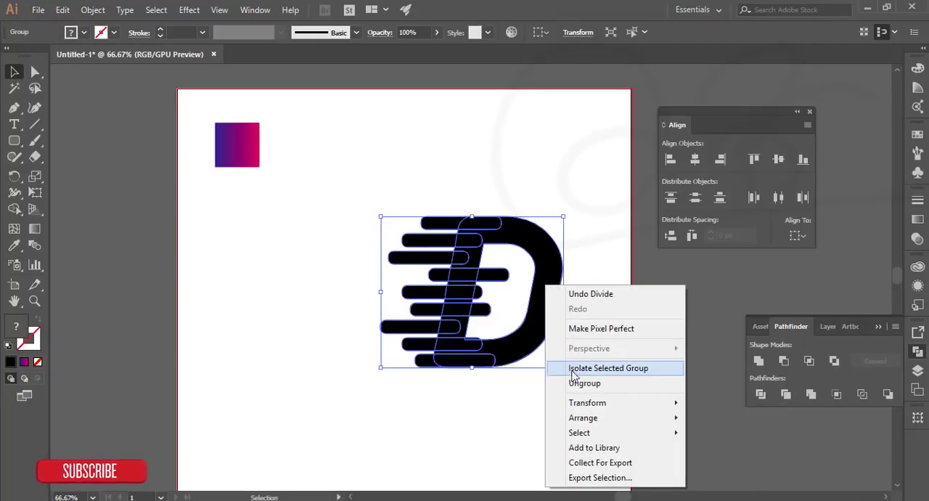
pyautogui.click(606, 368)
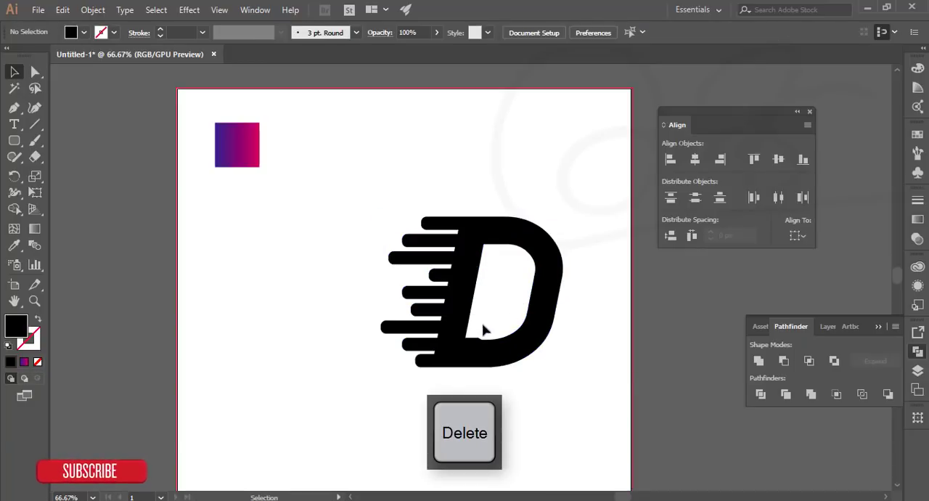
pyautogui.moveTo(543, 318)
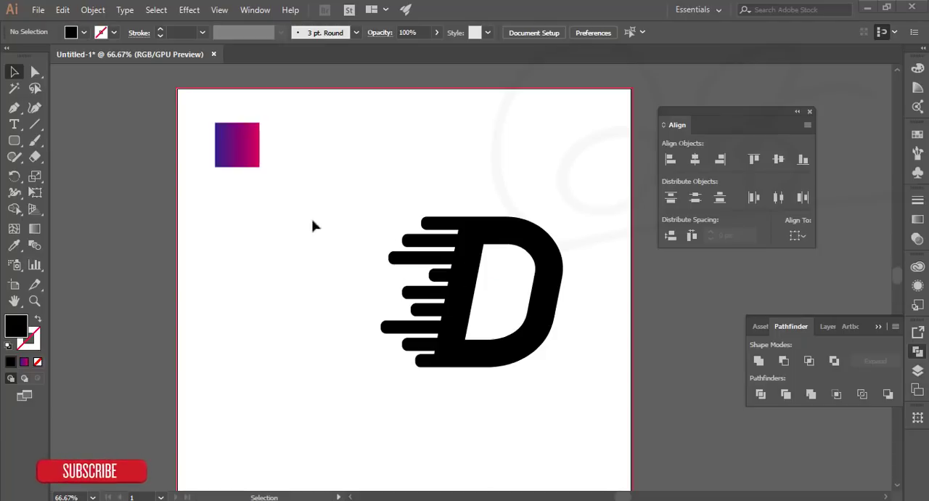
# Step: Create a small rounded-square dot and copy it beside the ends of lower bars
pyautogui.click(12, 140)
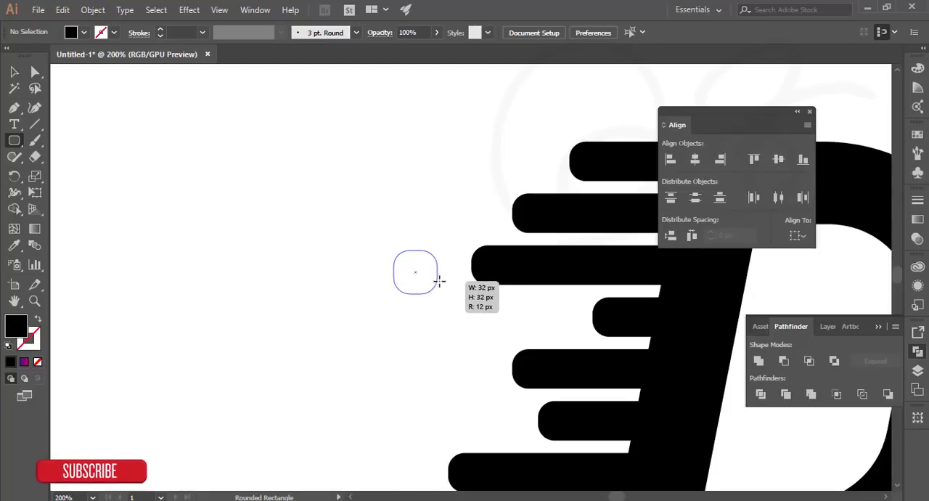
pyautogui.click(13, 73)
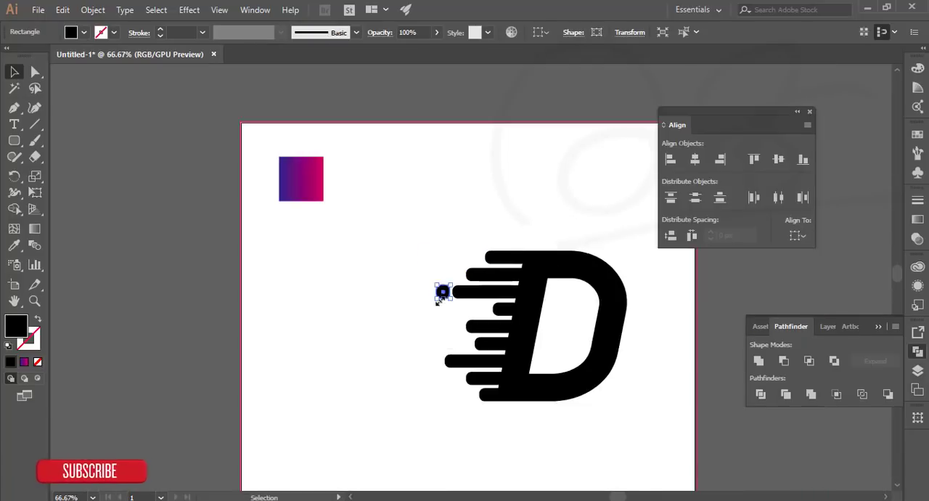
pyautogui.moveTo(443, 292); pyautogui.dragTo(433, 361)
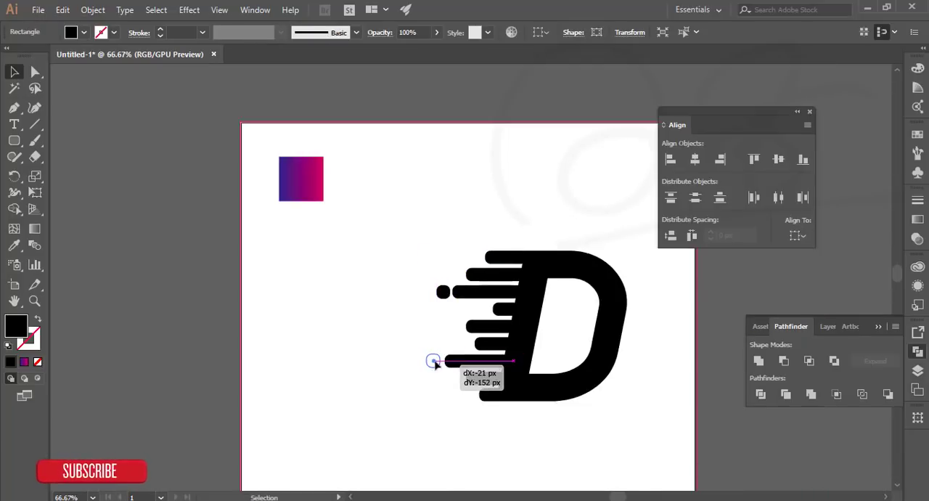
pyautogui.click(404, 389)
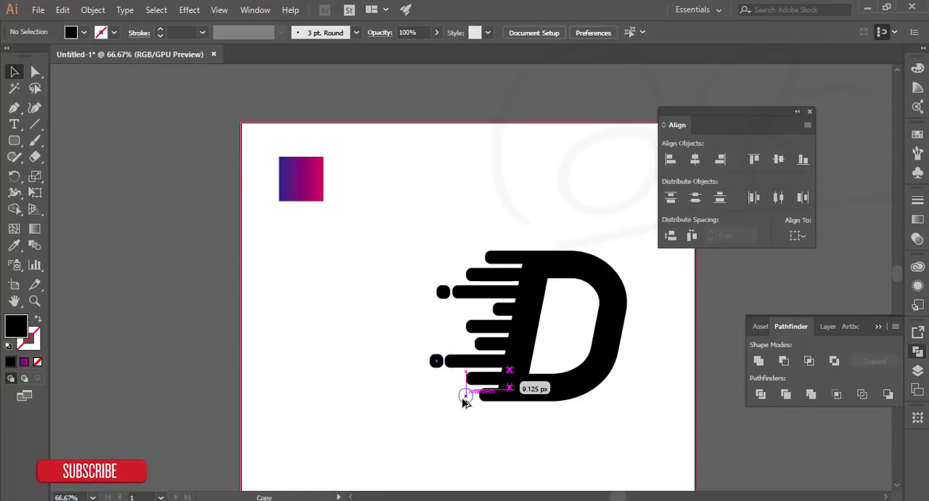
pyautogui.moveTo(465, 398); pyautogui.dragTo(450, 356)
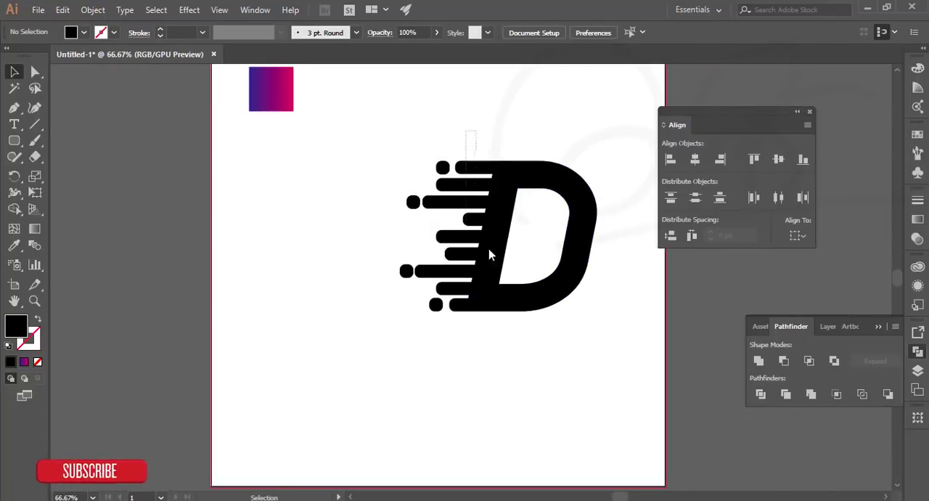
pyautogui.click(490, 255)
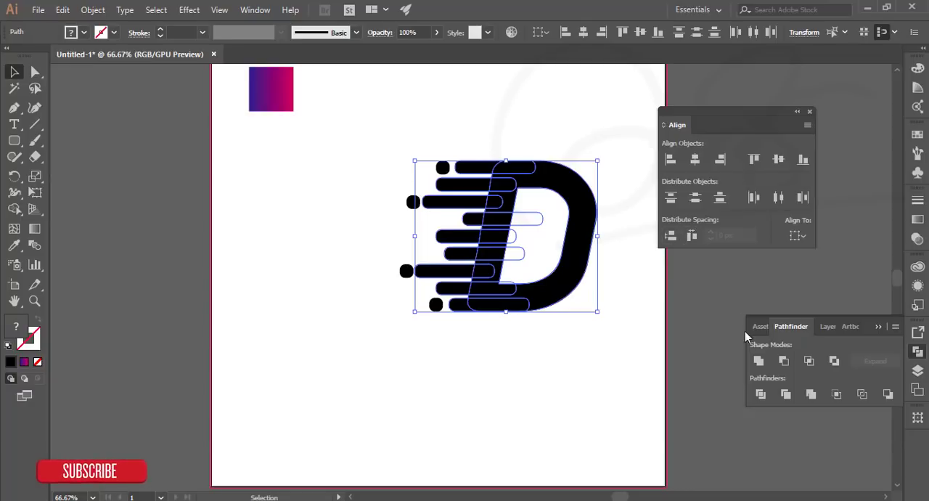
pyautogui.moveTo(760, 363)
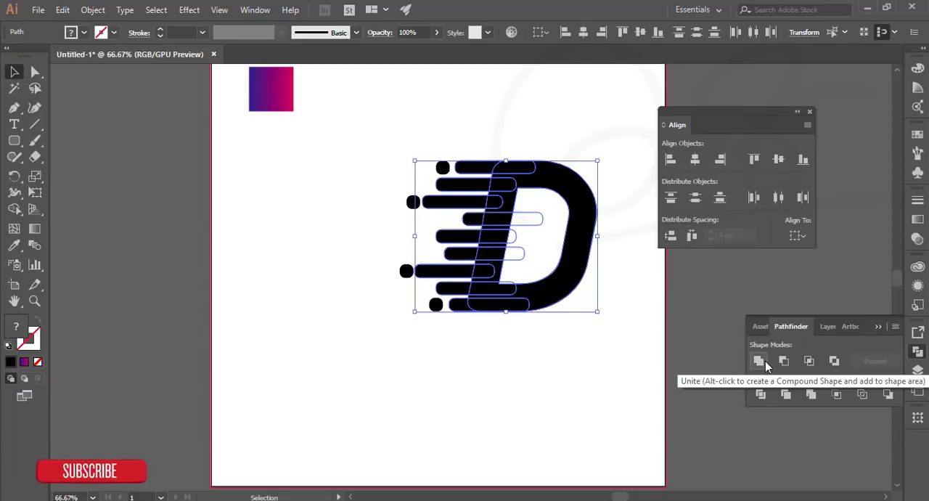
pyautogui.click(759, 361)
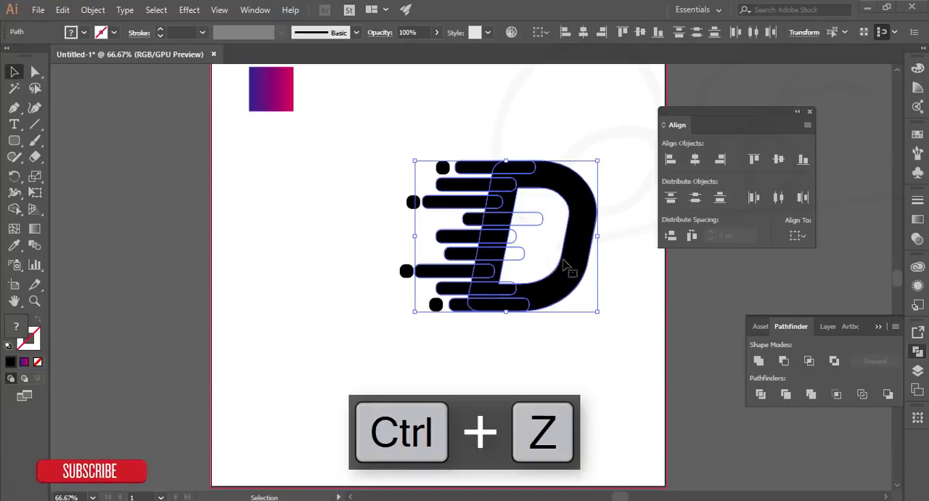
pyautogui.moveTo(759, 360)
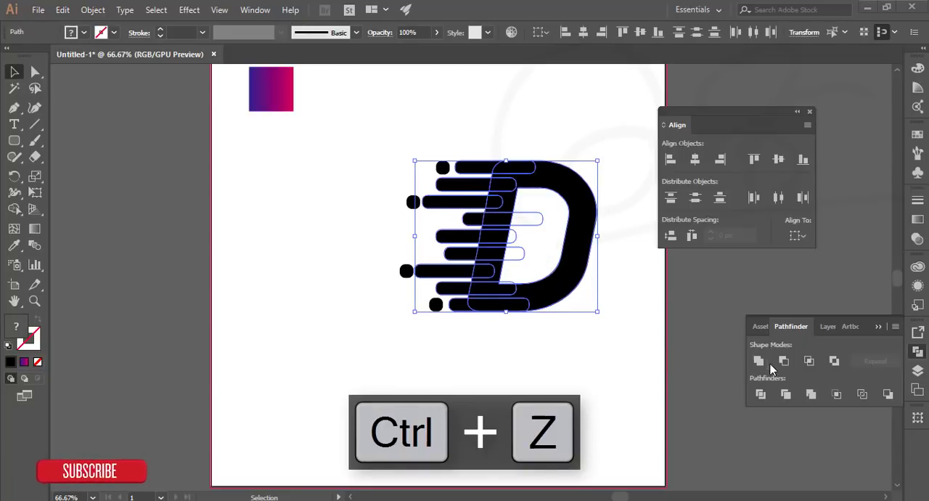
pyautogui.click(760, 360)
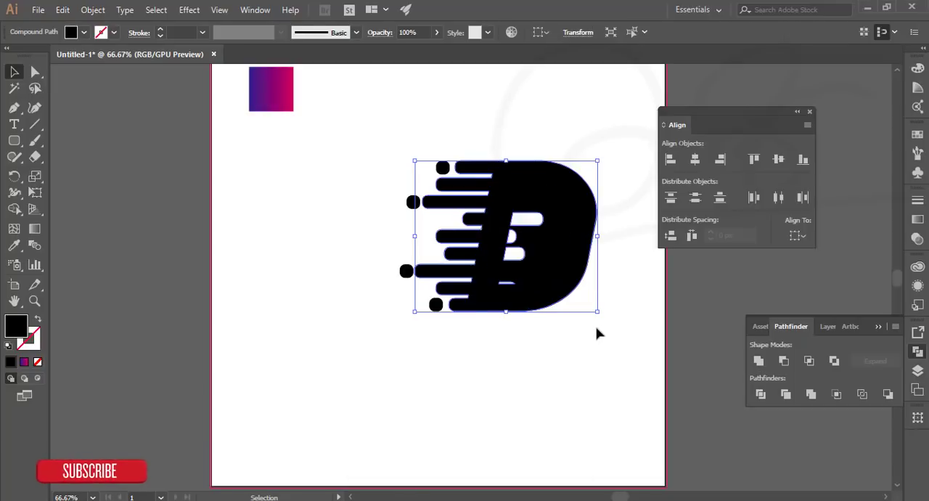
pyautogui.press('Ctrl+z')
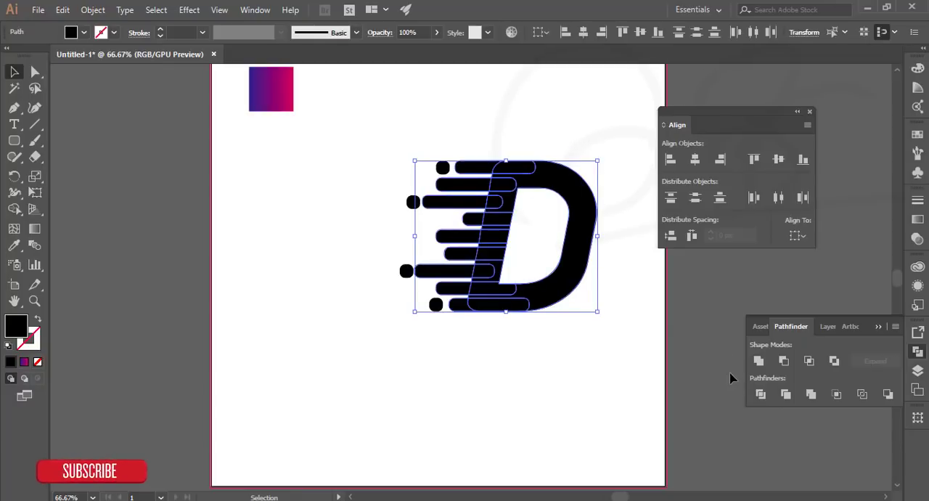
pyautogui.click(555, 386)
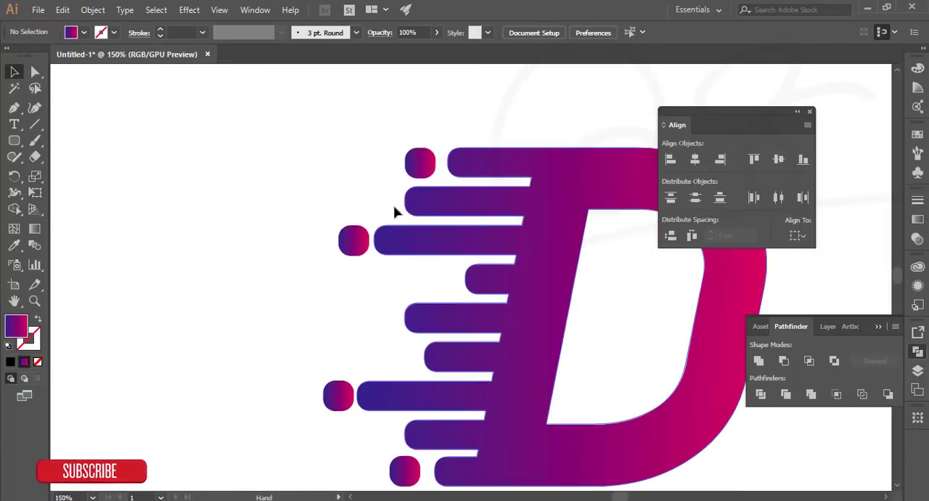
# Step: Reverse the top dot's gradient, then stretch both dots' gradients across their neighbouring bars
pyautogui.click(420, 163)
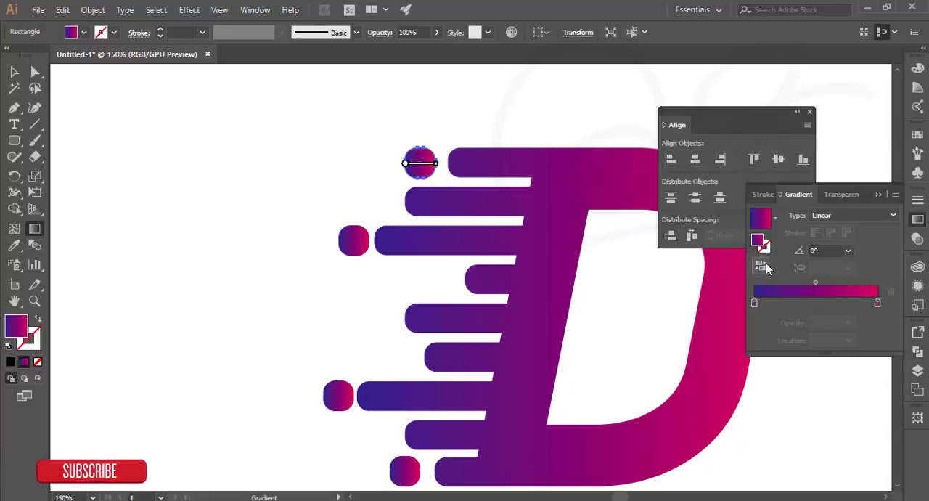
pyautogui.moveTo(759, 267)
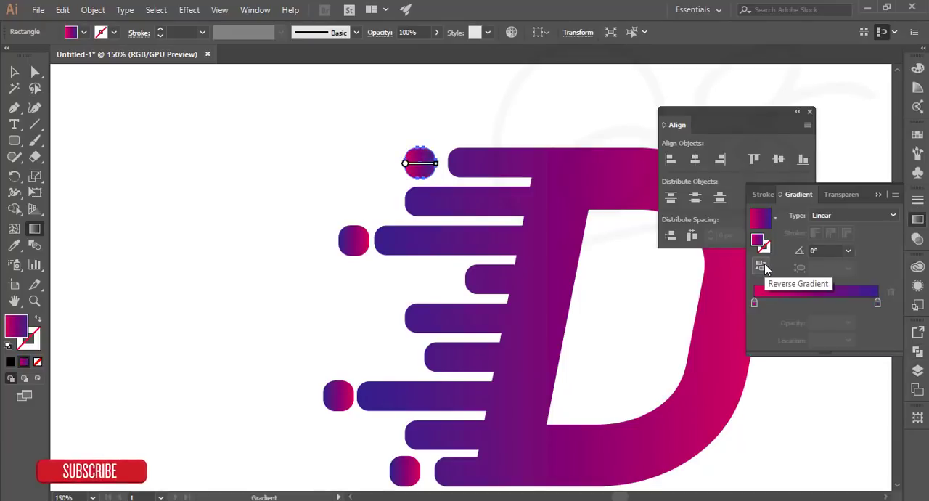
pyautogui.click(760, 266)
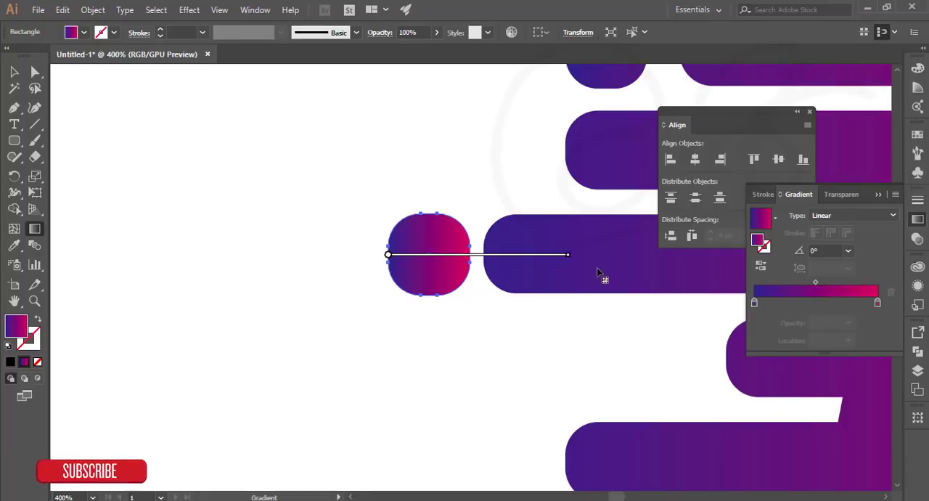
pyautogui.moveTo(570, 254); pyautogui.dragTo(657, 256)
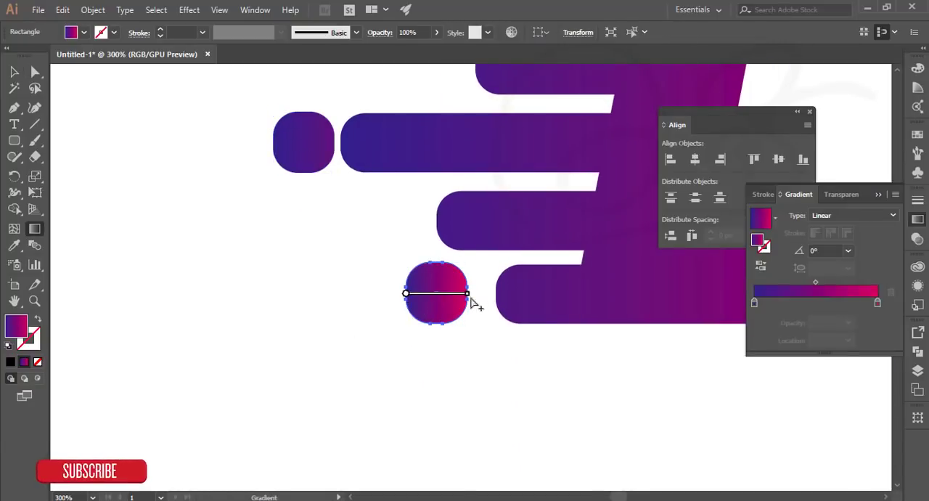
pyautogui.moveTo(468, 293); pyautogui.dragTo(649, 294)
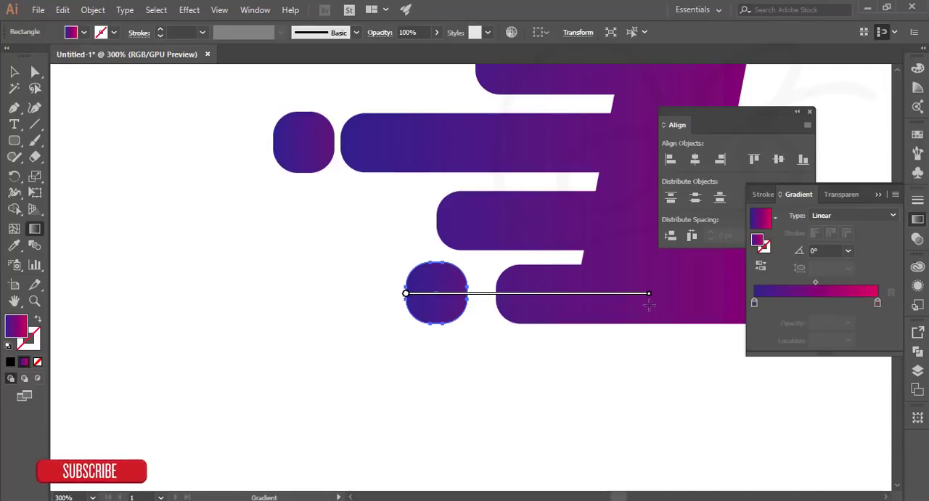
pyautogui.moveTo(649, 293); pyautogui.dragTo(570, 296)
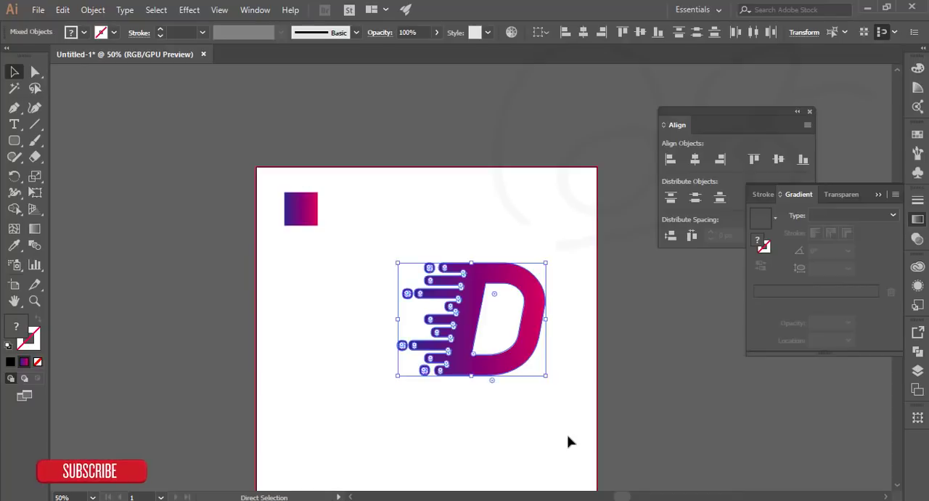
# Step: Group the gradient D, speed bars and dots together with Ctrl+G
pyautogui.press('Ctrl+g')
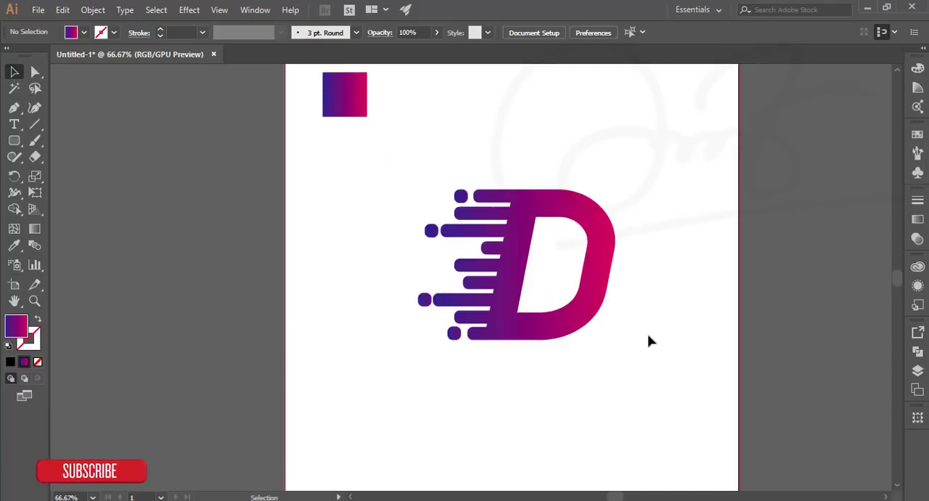
pyautogui.moveTo(561, 221)
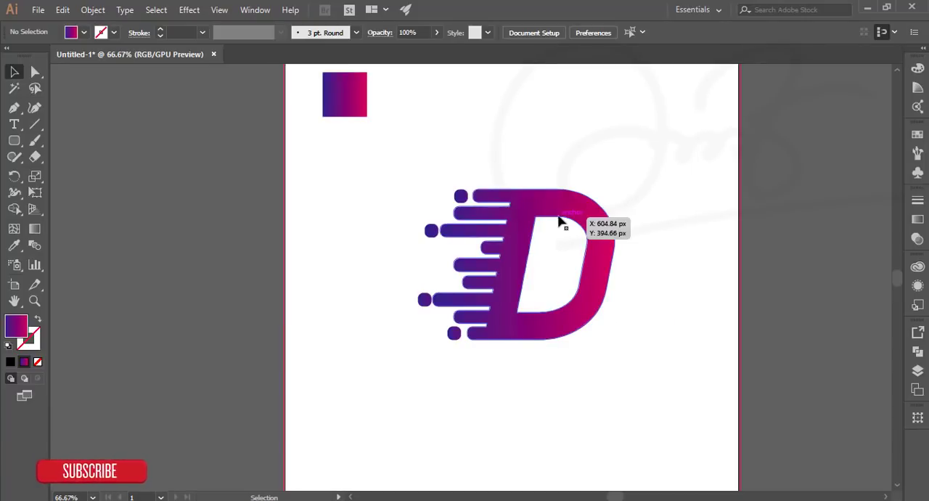